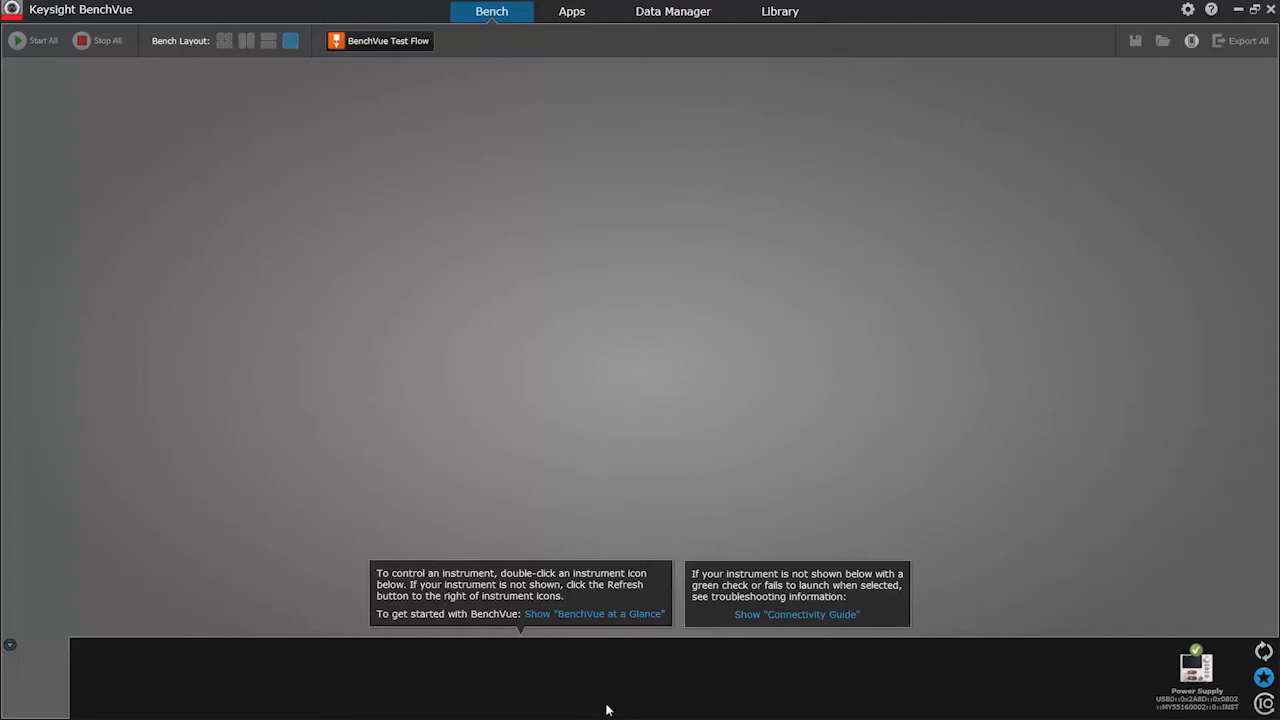
pyautogui.moveTo(1196, 664)
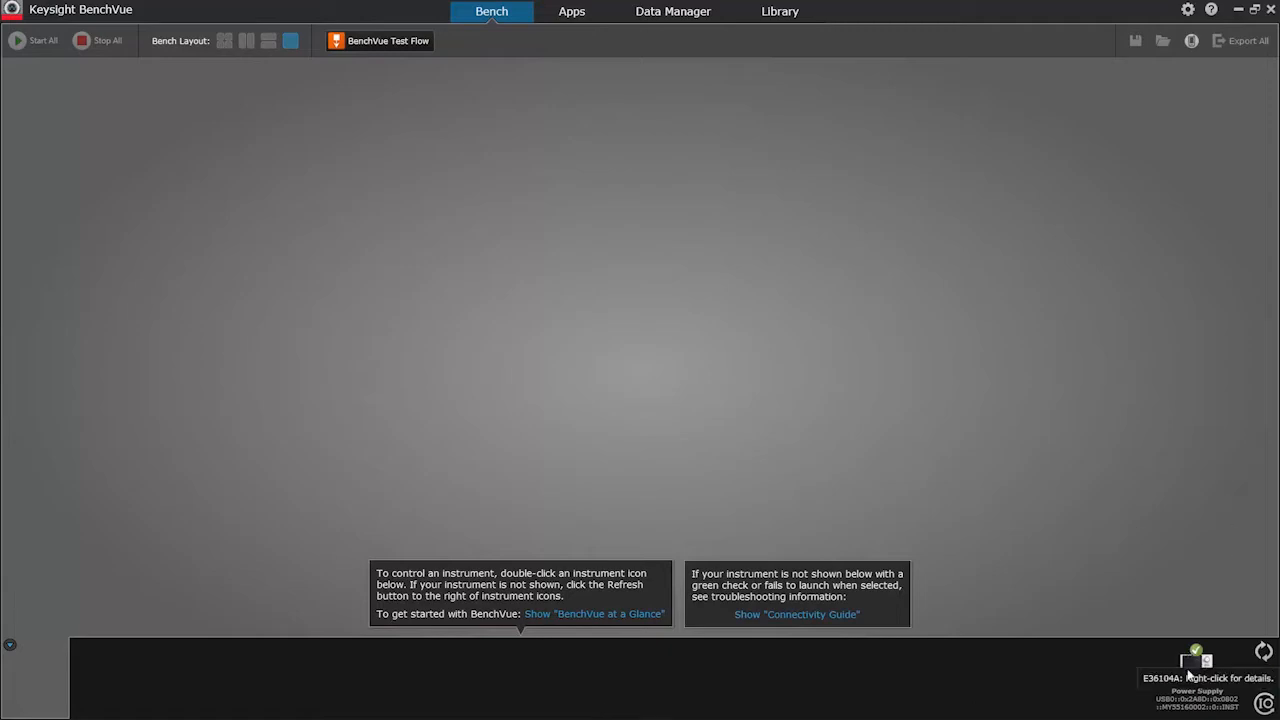
# Connect to the power supply, enter a 10 V setting and keep the 35 V voltage range
pyautogui.doubleClick(1194, 664)
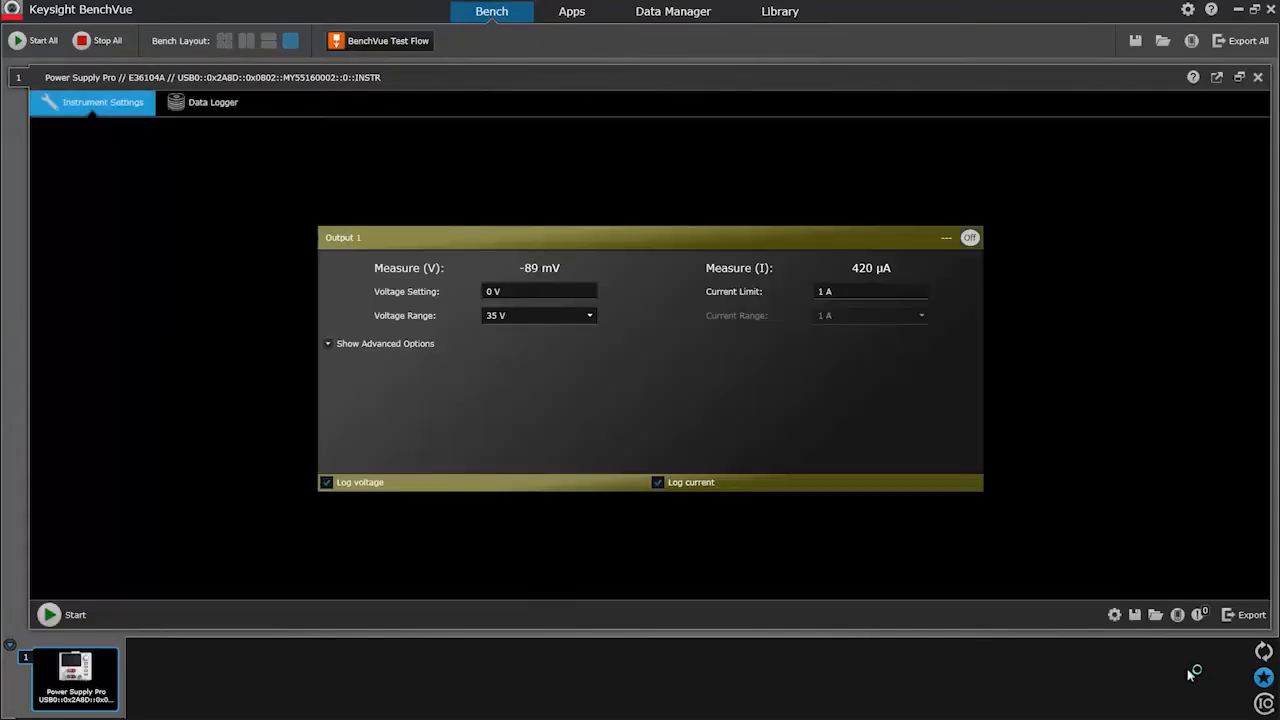
pyautogui.click(540, 292)
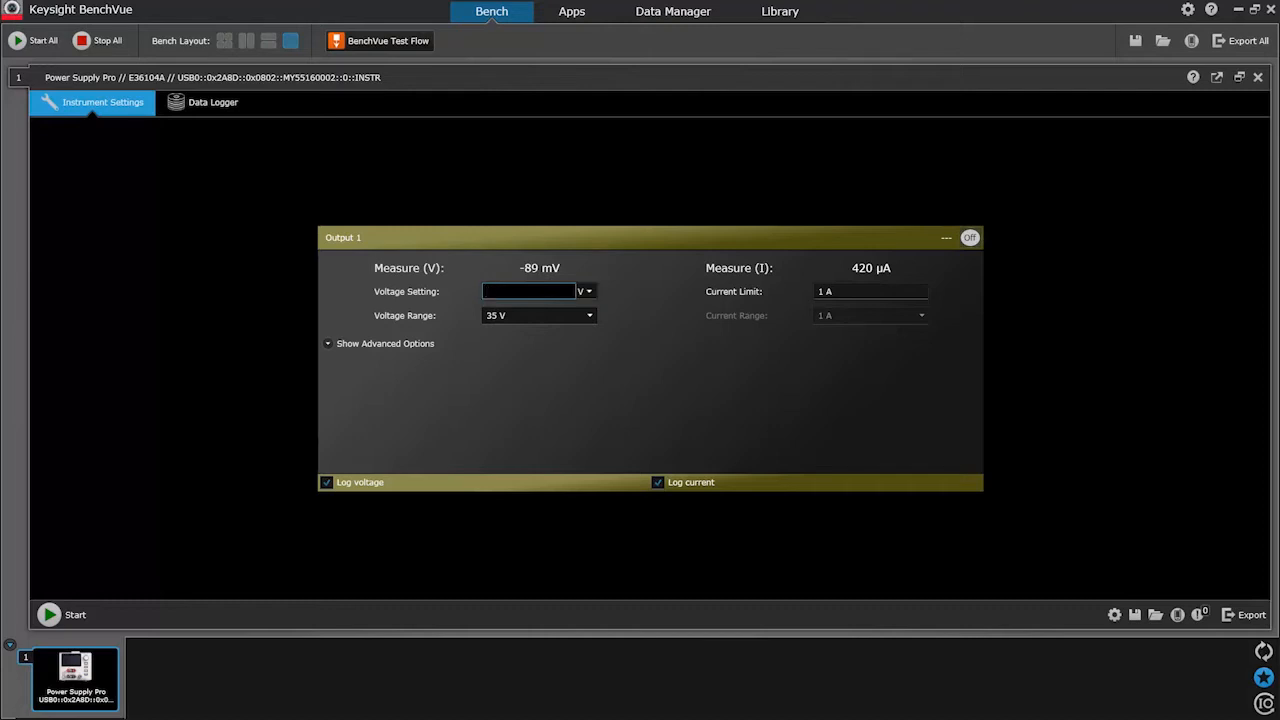
pyautogui.write('10 V')
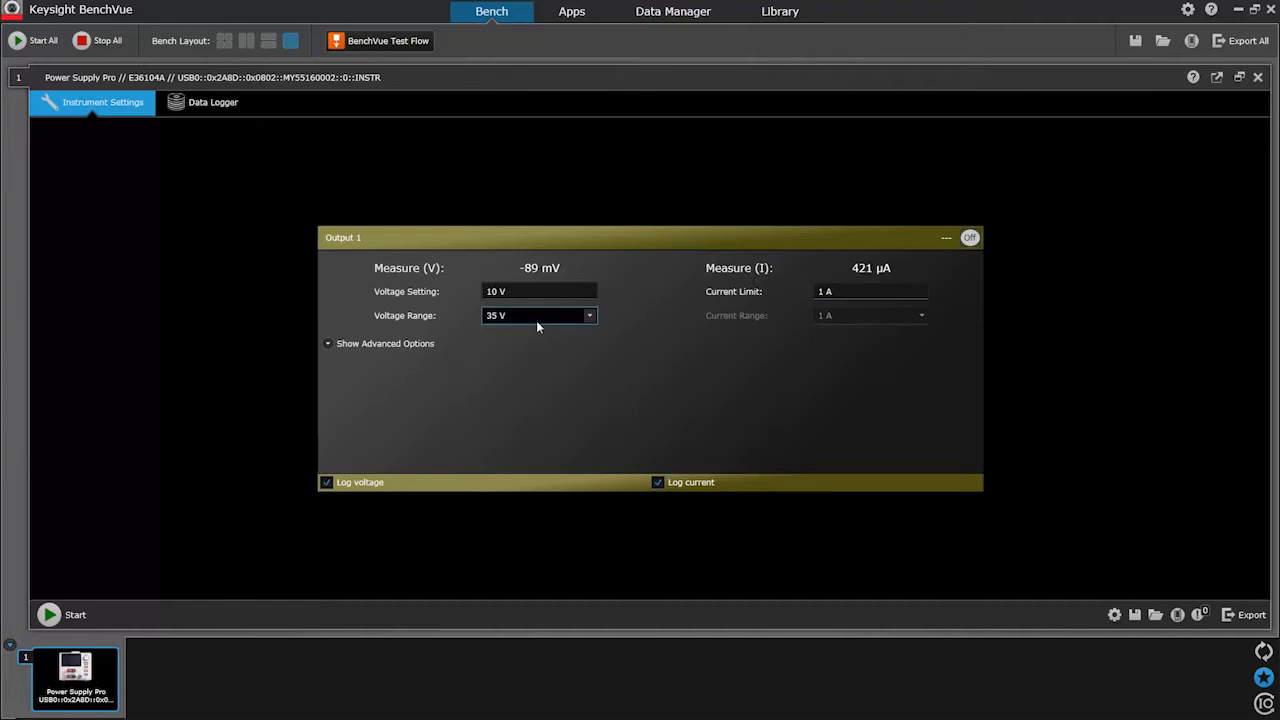
pyautogui.click(588, 316)
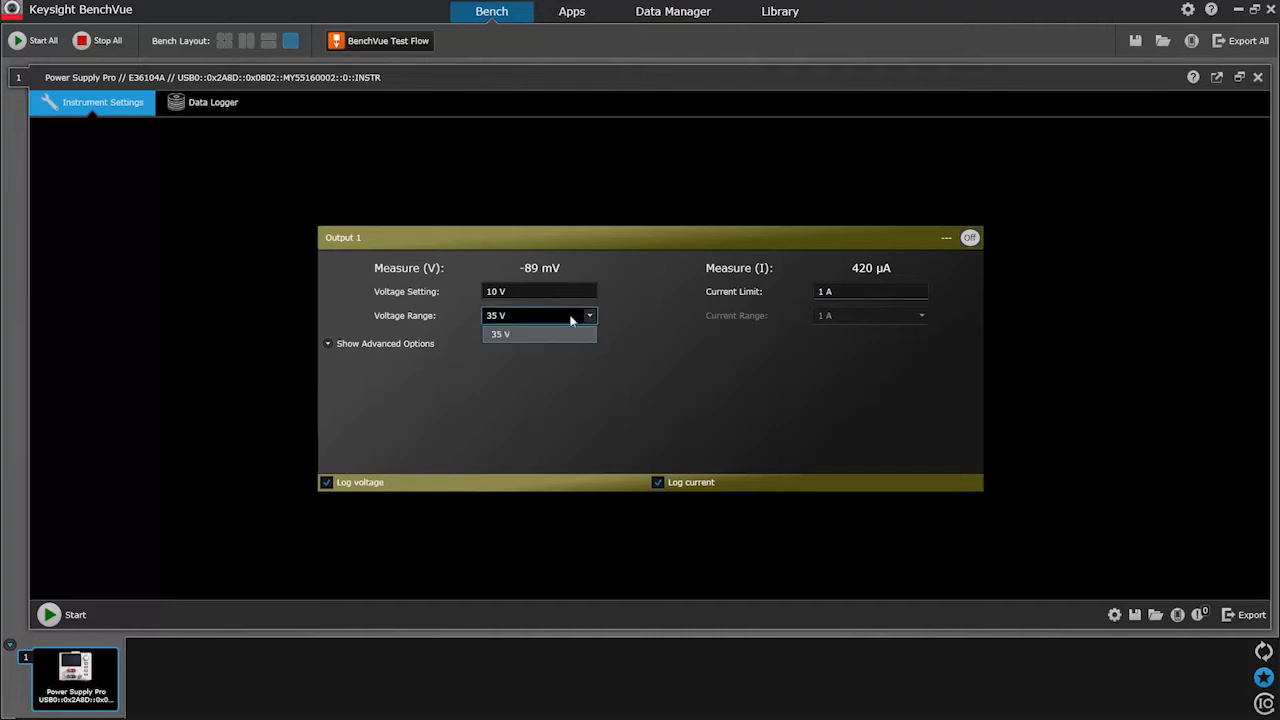
pyautogui.click(500, 332)
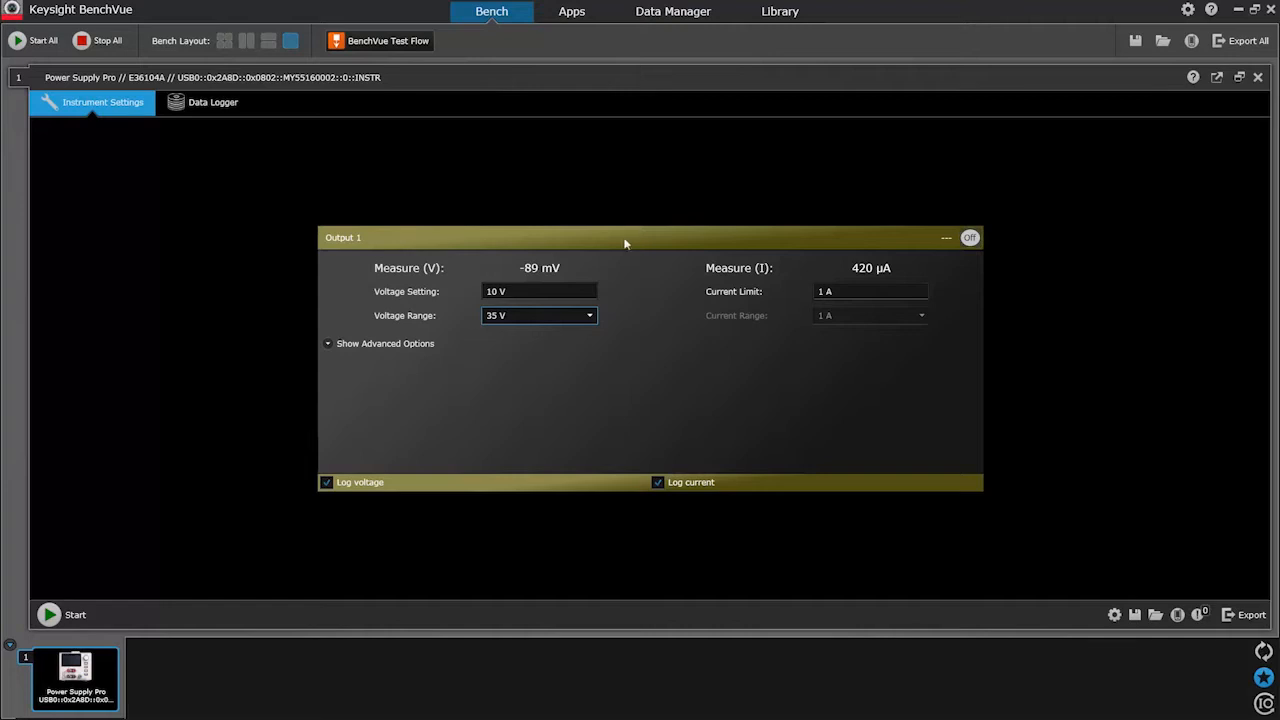
# Change Output 1's voltage setting to 1 V and commit it
pyautogui.click(540, 292)
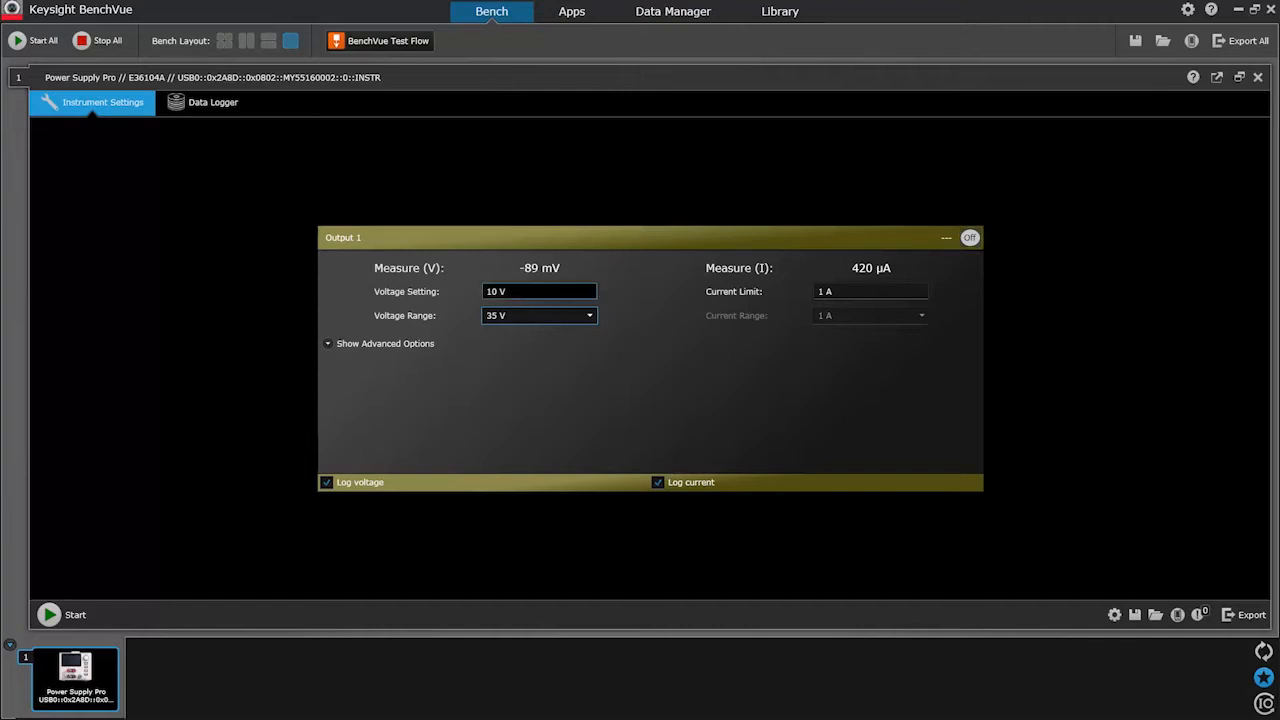
pyautogui.click(528, 292)
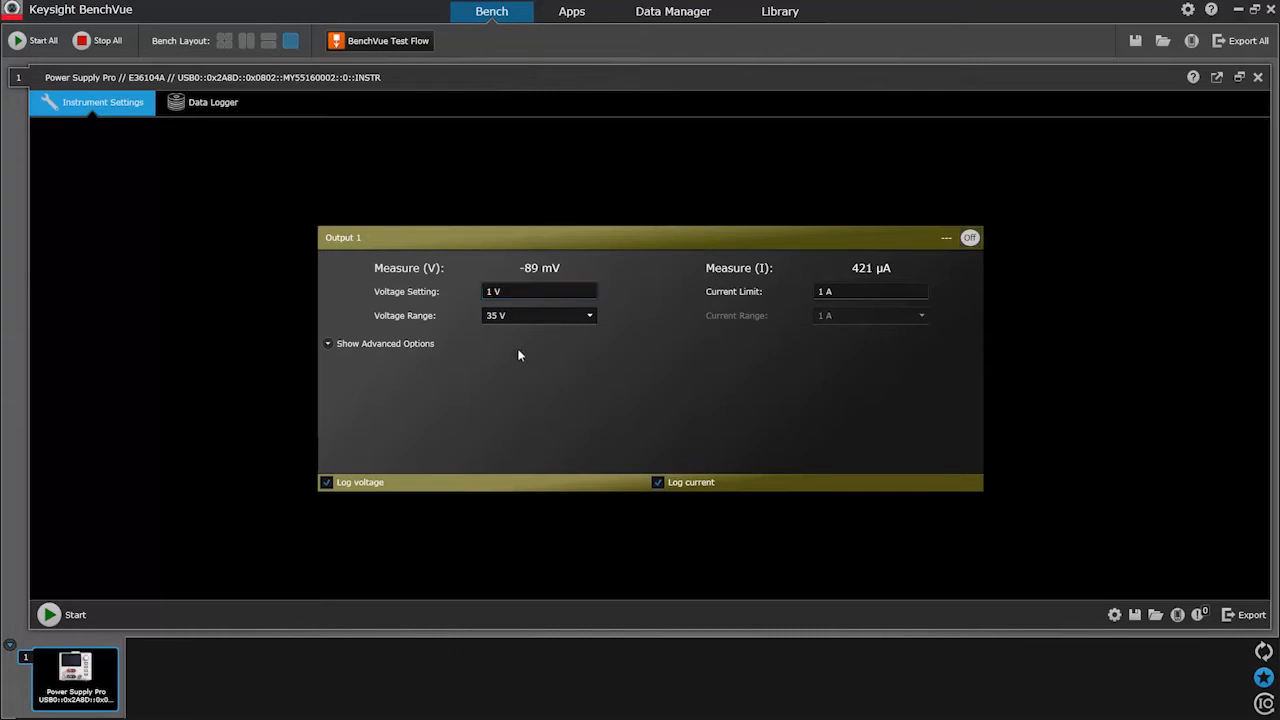
pyautogui.click(540, 292)
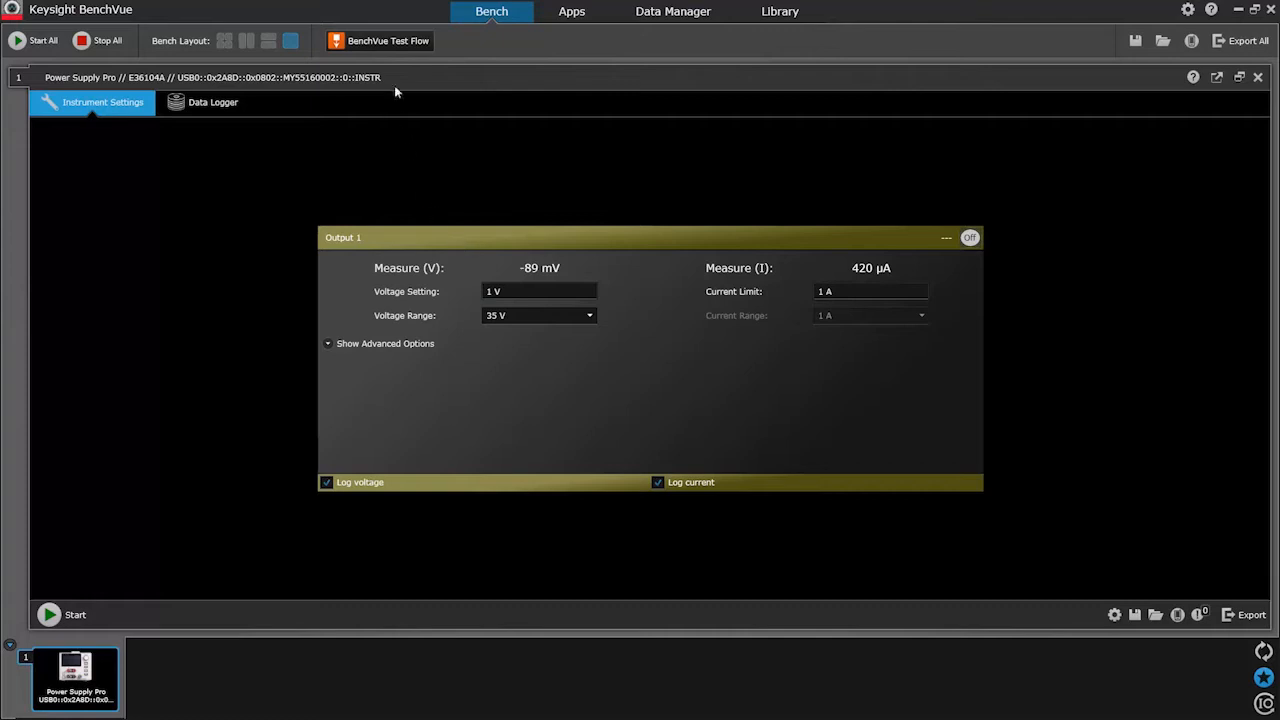
# Launch BenchVue Test Flow from the toolbar and close its welcome dialog
pyautogui.click(388, 40)
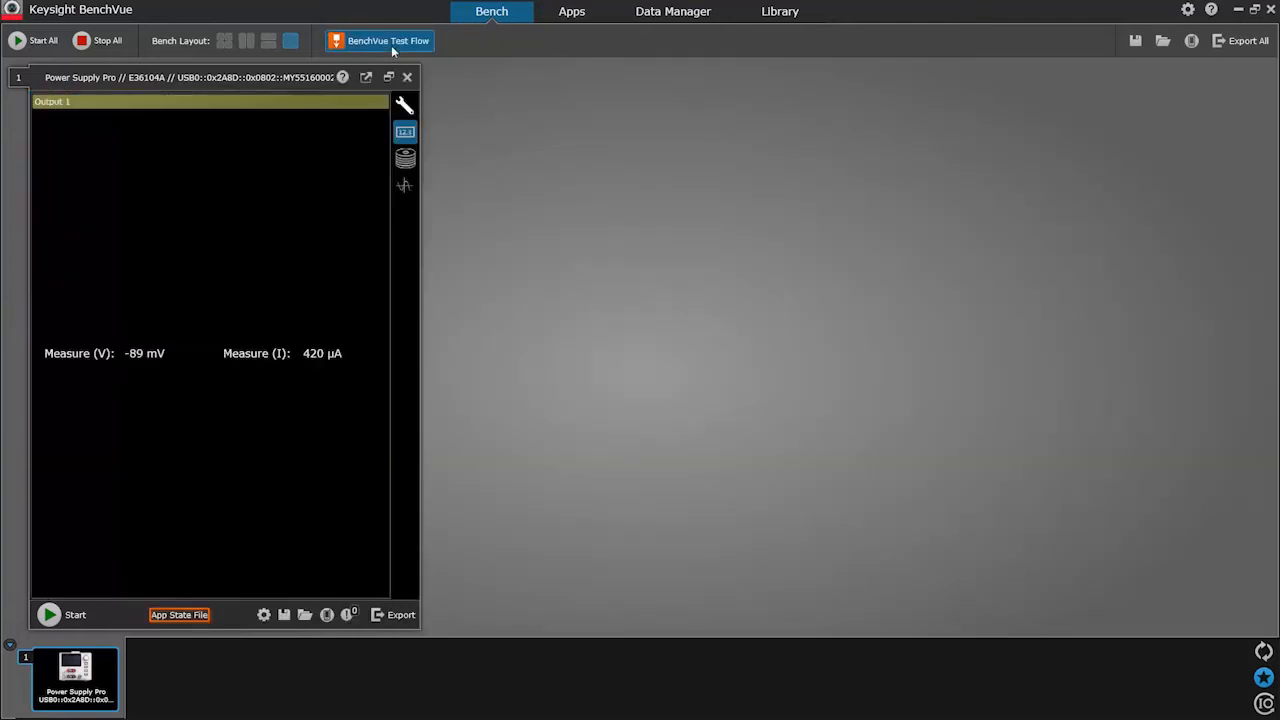
pyautogui.click(388, 40)
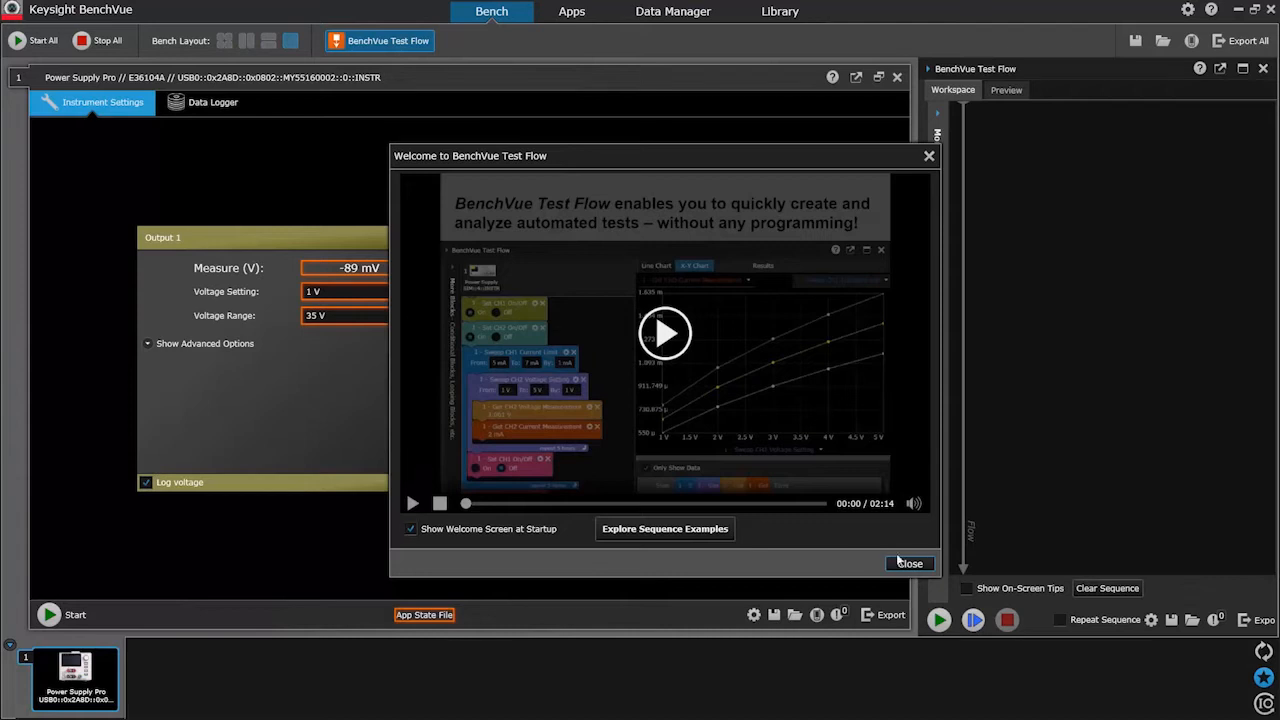
pyautogui.click(908, 564)
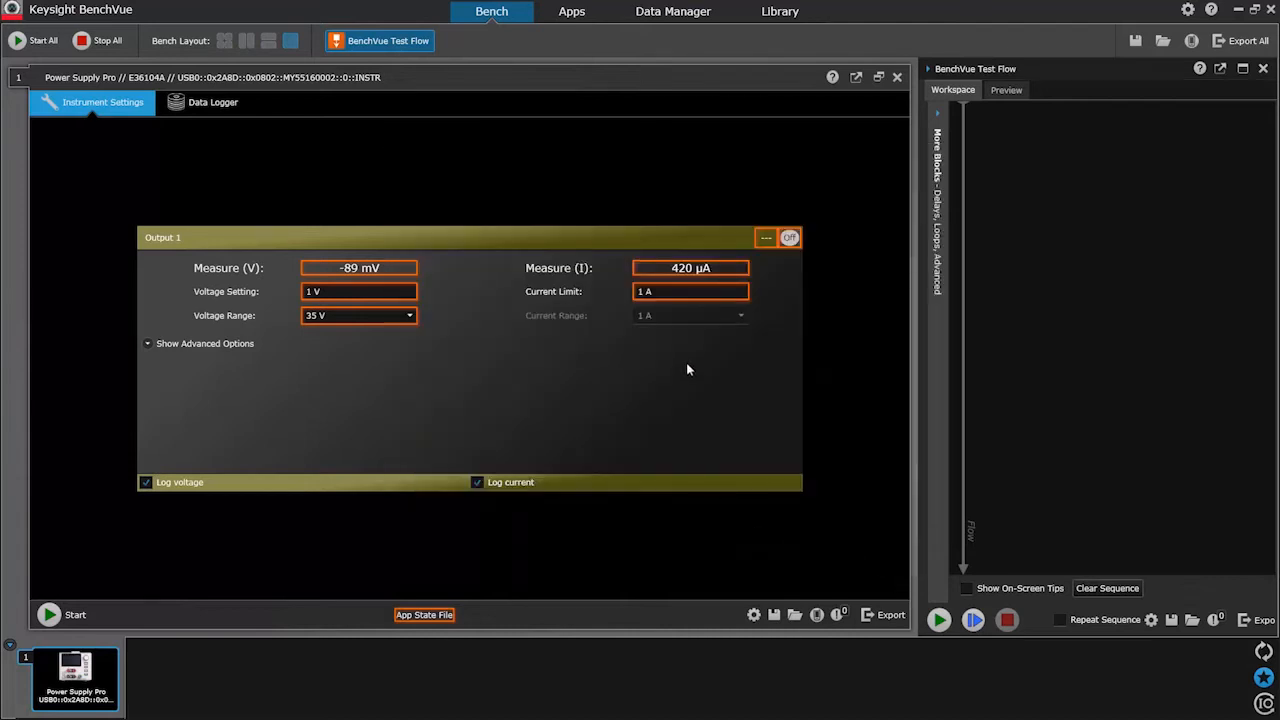
pyautogui.moveTo(884, 162)
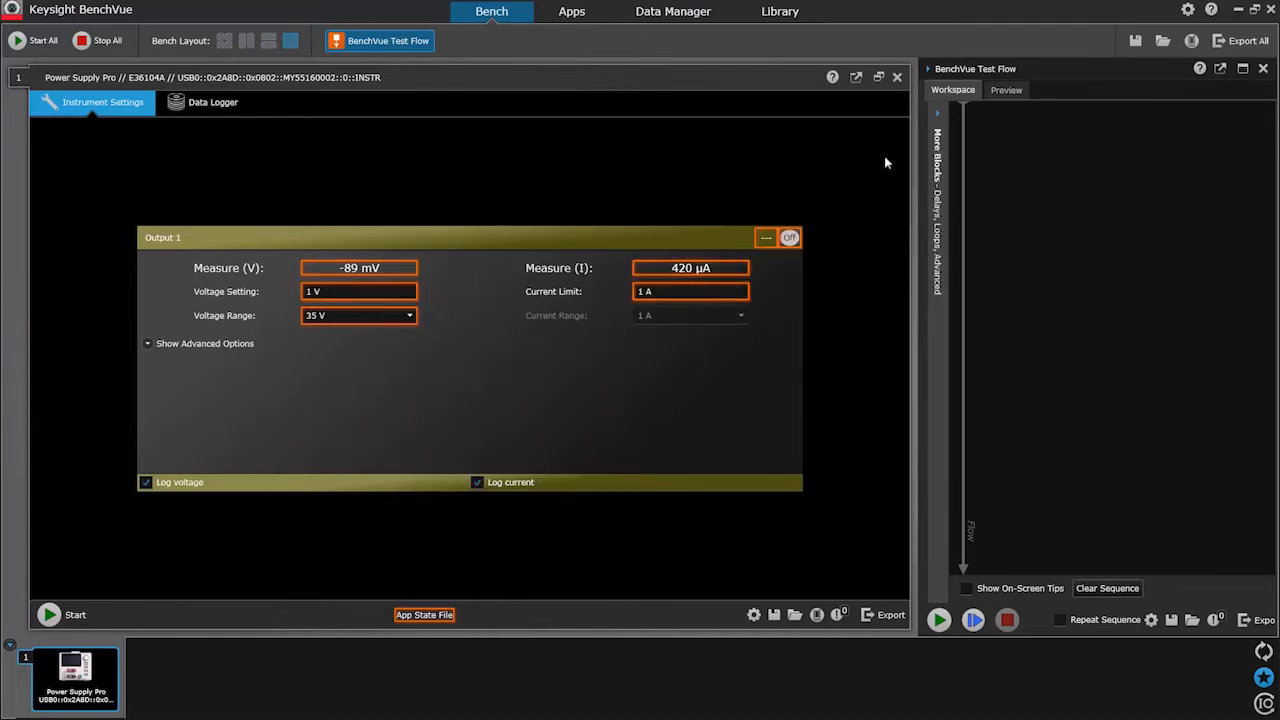
pyautogui.moveTo(920, 168)
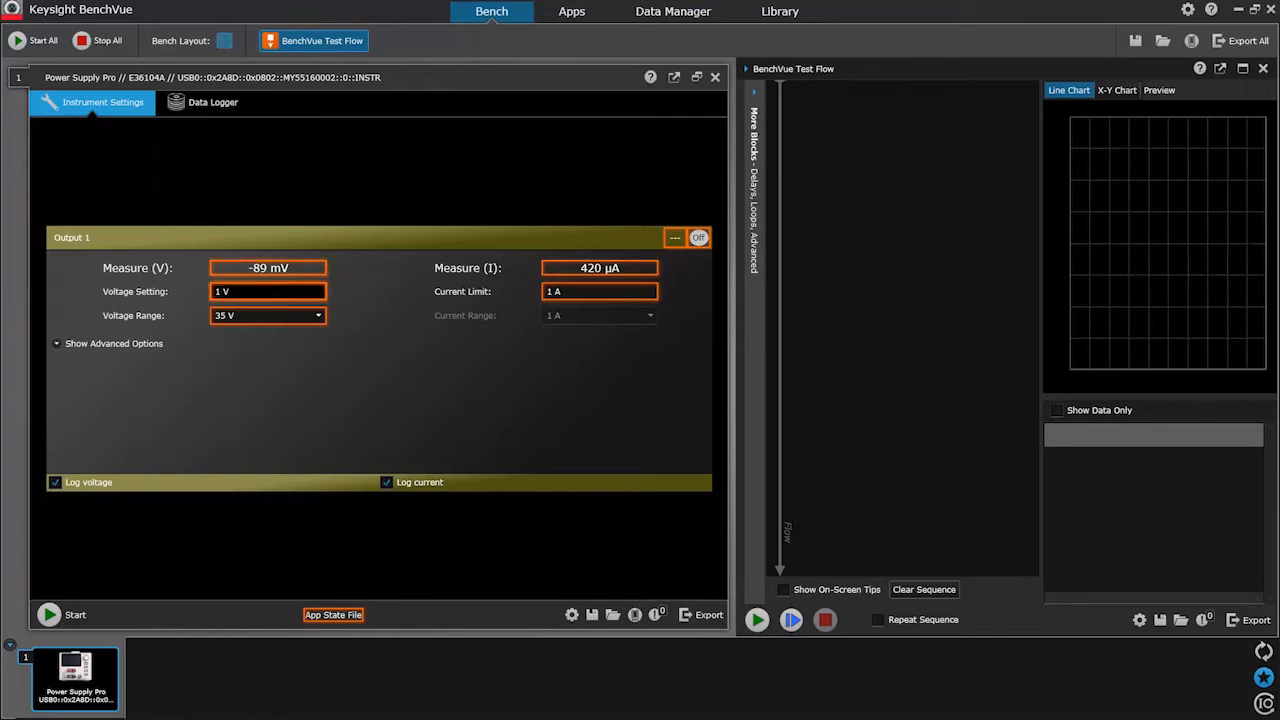
# Create a Sweep CH1 Voltage block running from 0 V to 10 V by 1 V
pyautogui.click(268, 292)
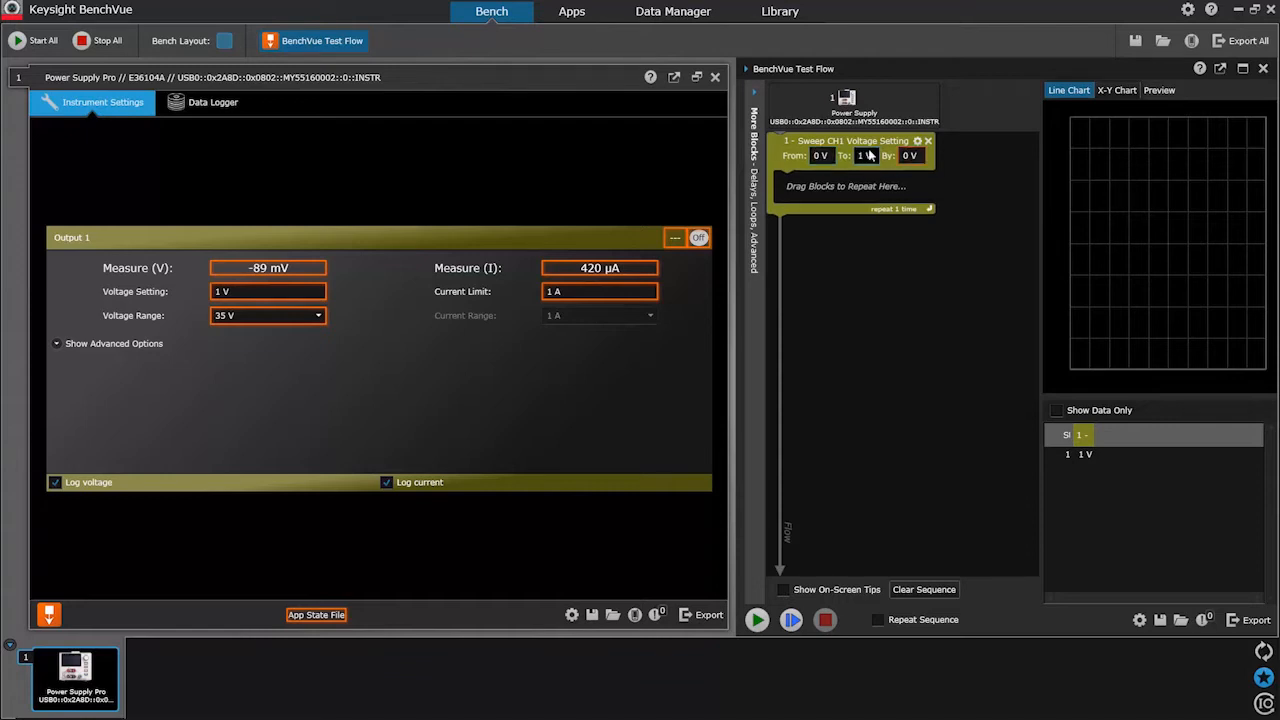
pyautogui.write('10')
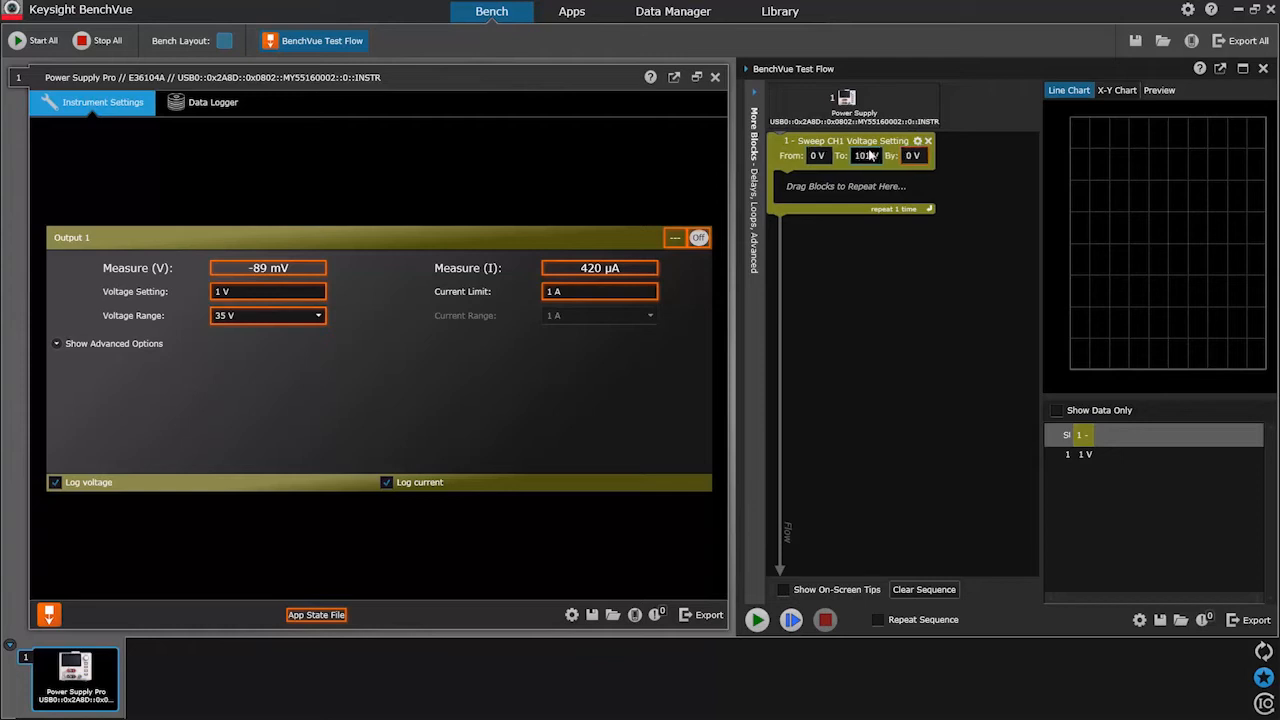
pyautogui.click(866, 156)
pyautogui.write('1')
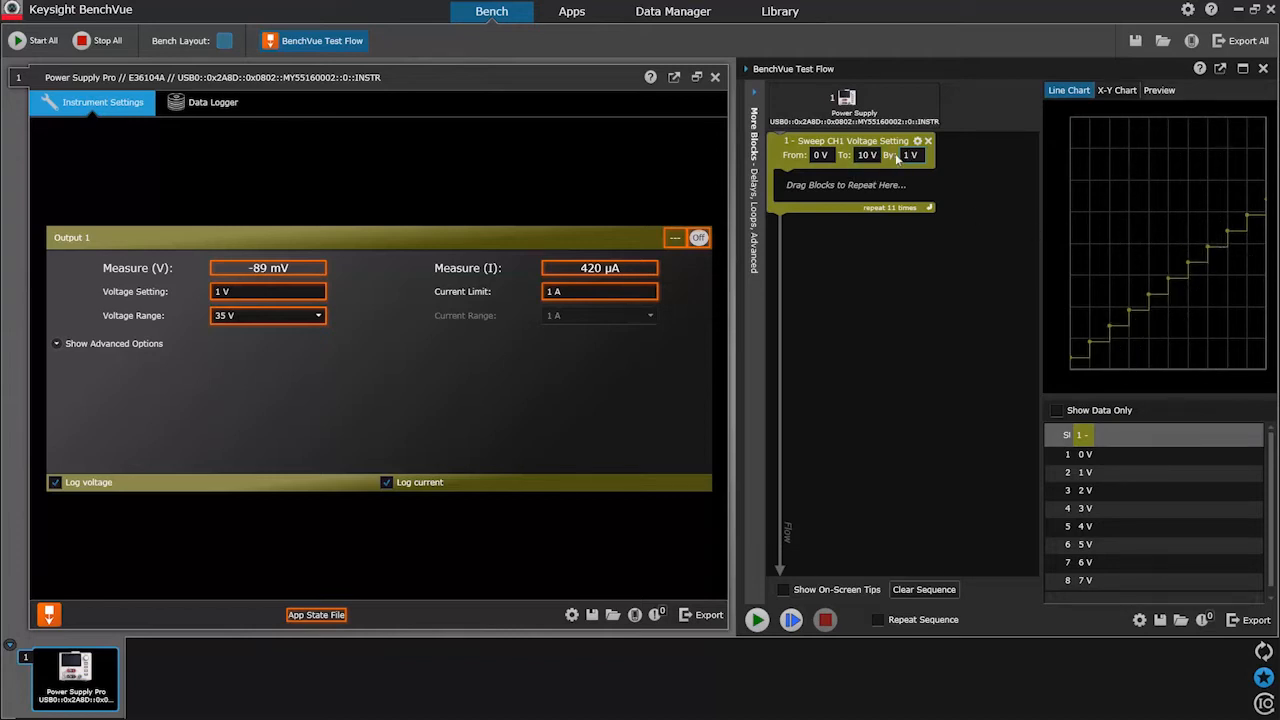
pyautogui.moveTo(916, 140)
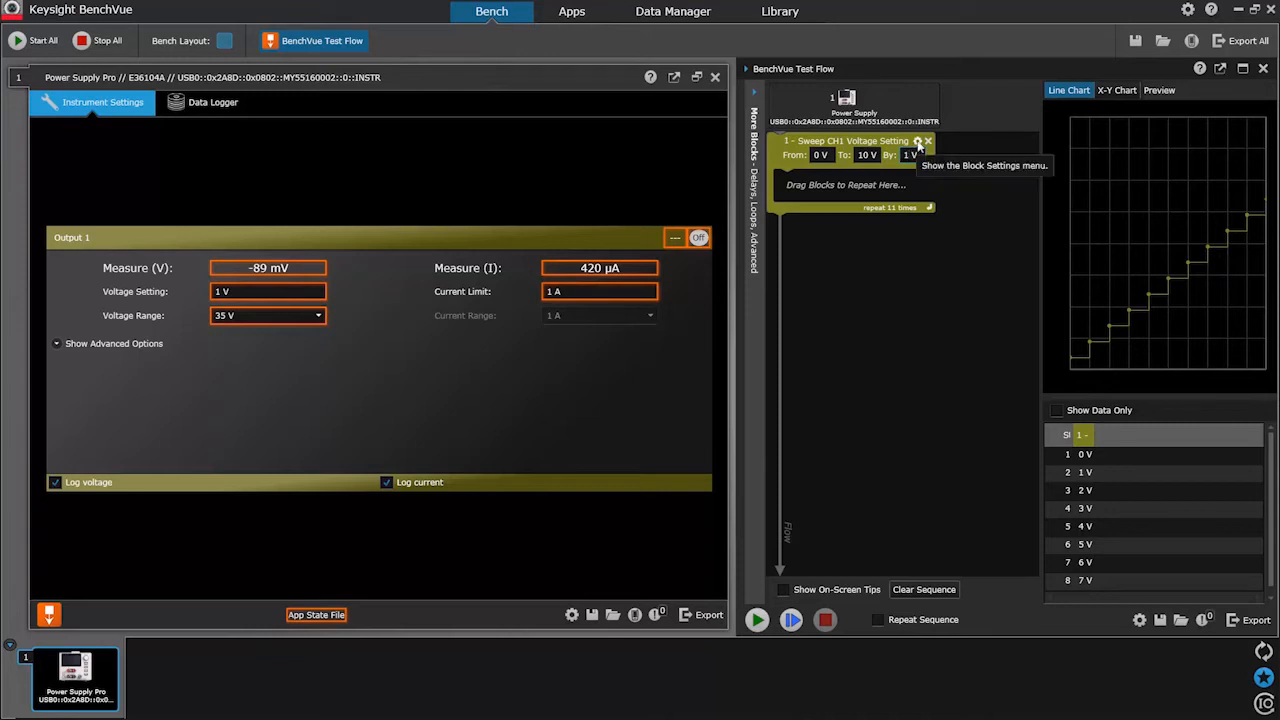
# Set the sweep block's delay between steps from 23 ms to 50 ms
pyautogui.click(916, 140)
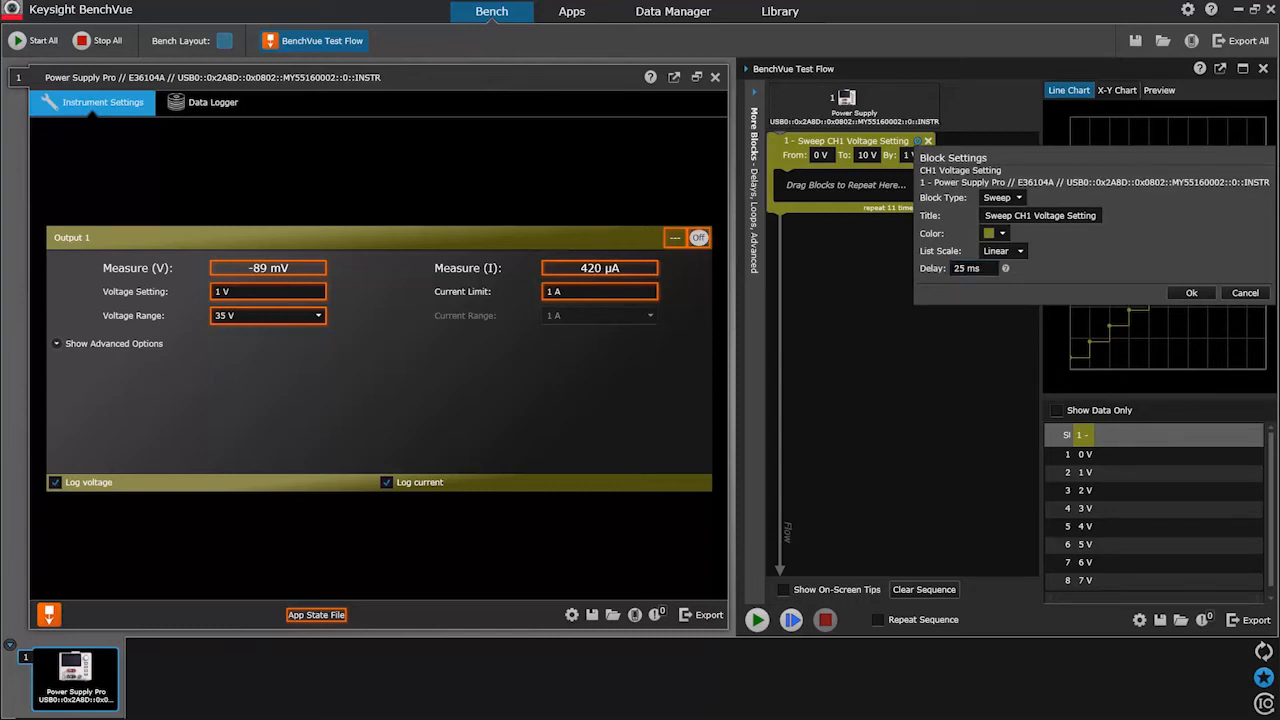
pyautogui.click(984, 268)
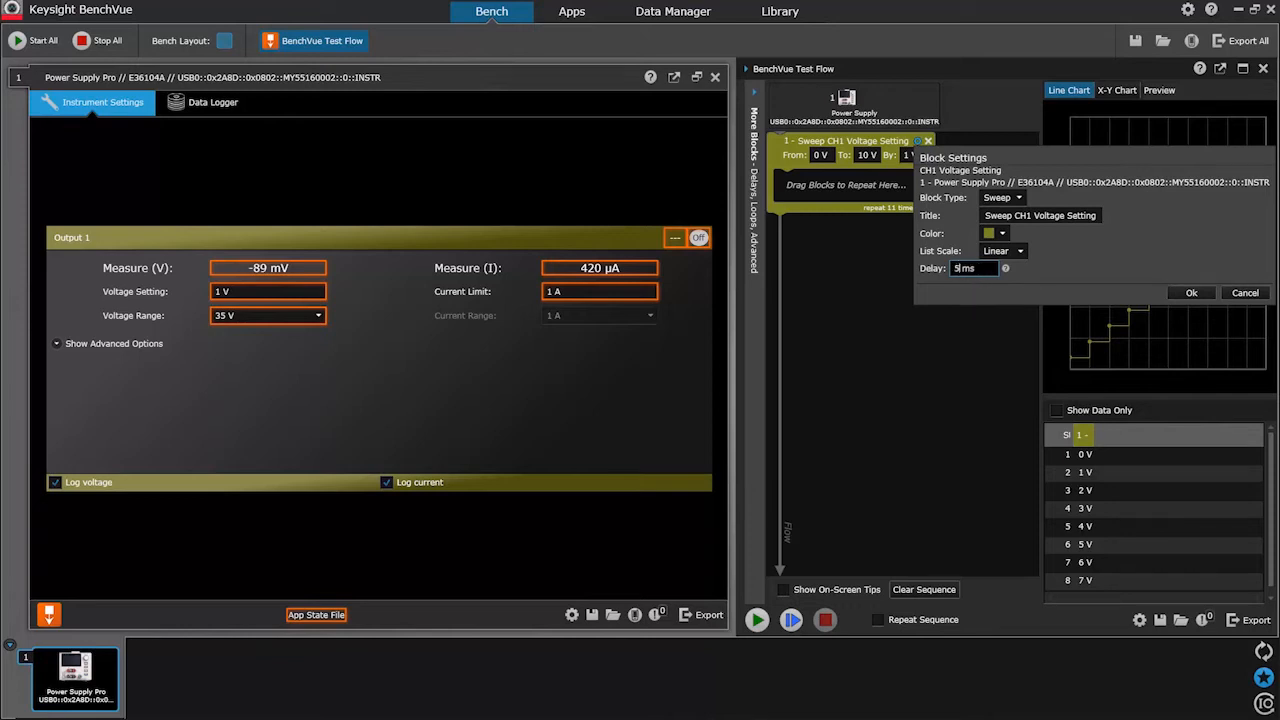
pyautogui.write('50 ms')
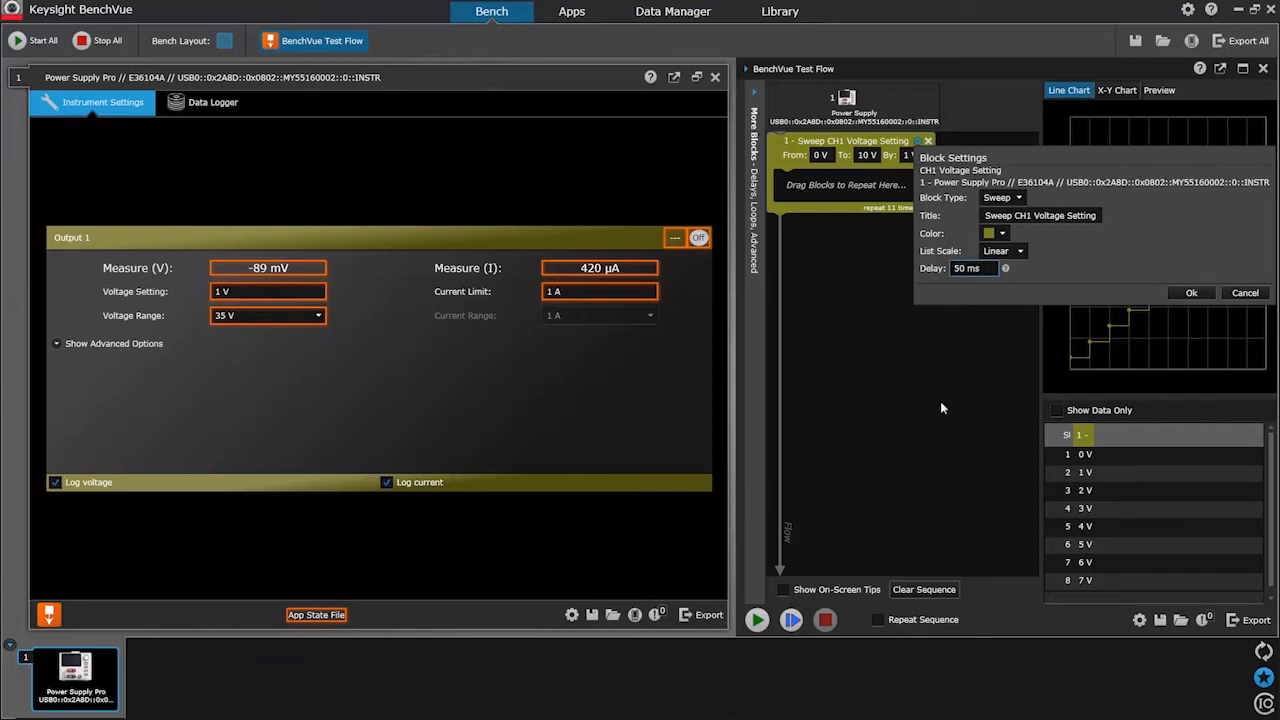
pyautogui.click(1190, 292)
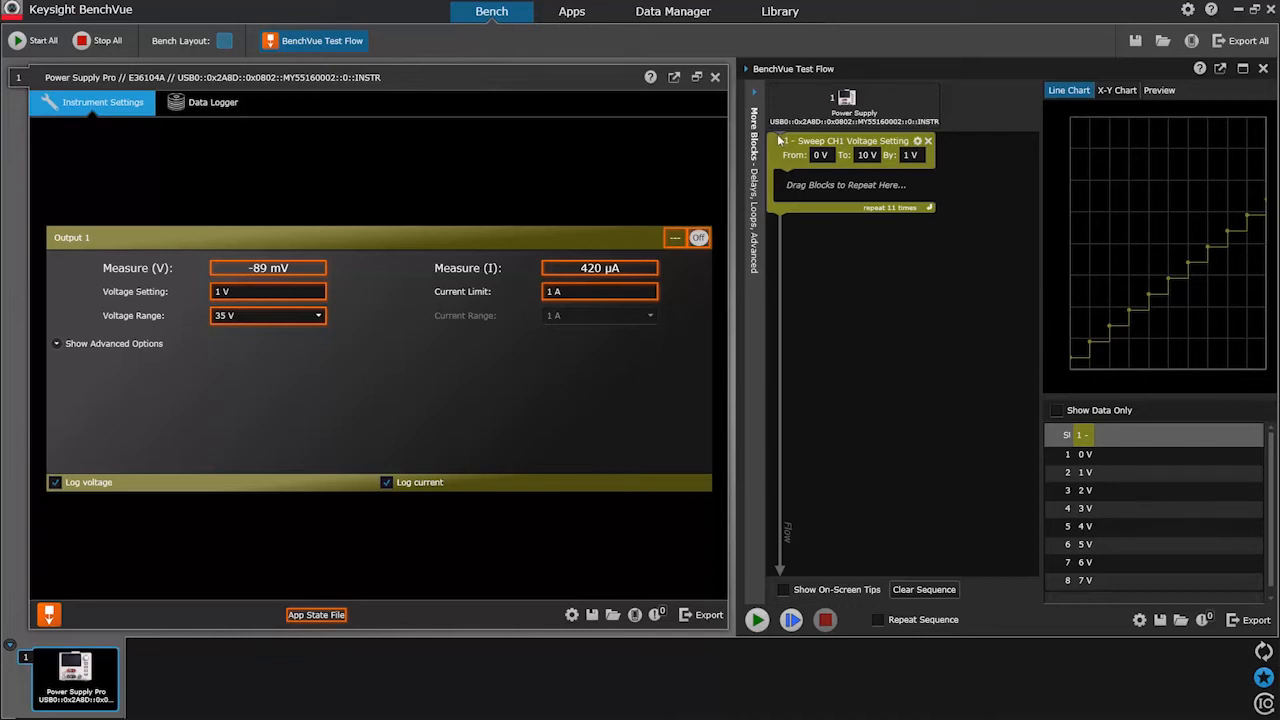
pyautogui.moveTo(756, 94)
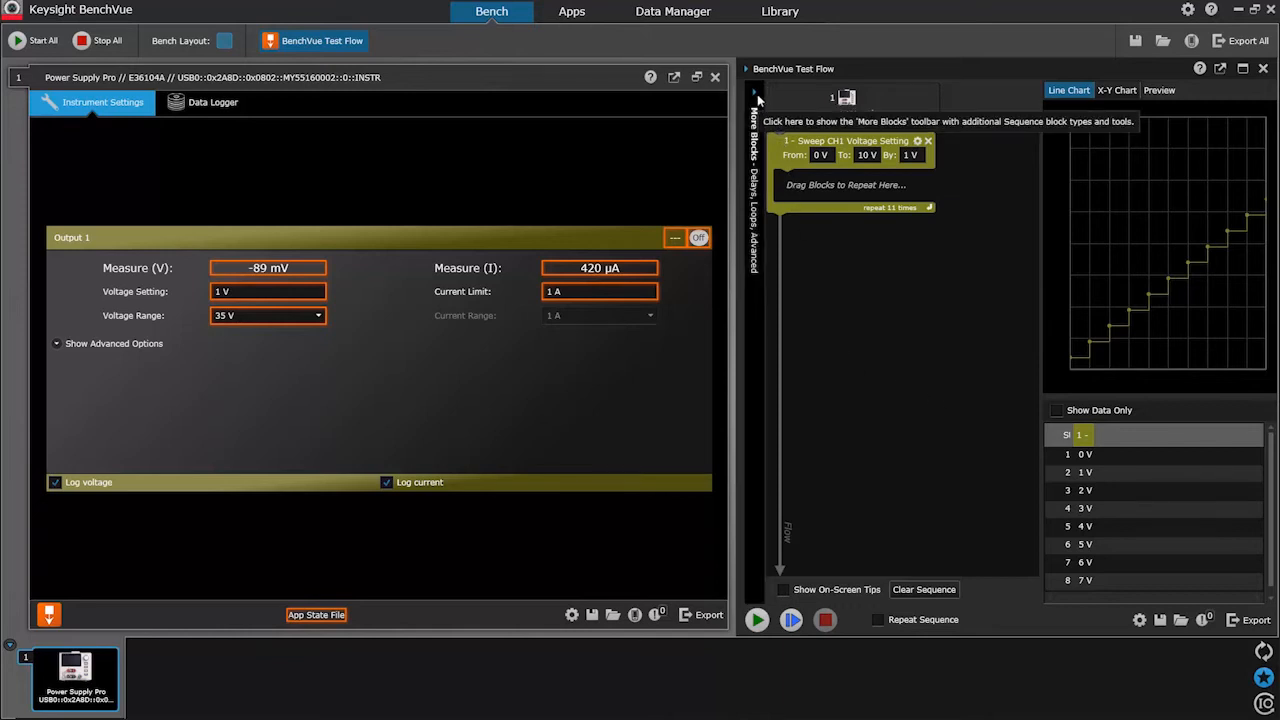
# Expand the More Blocks palette with its Loops and Advanced sections visible
pyautogui.click(752, 92)
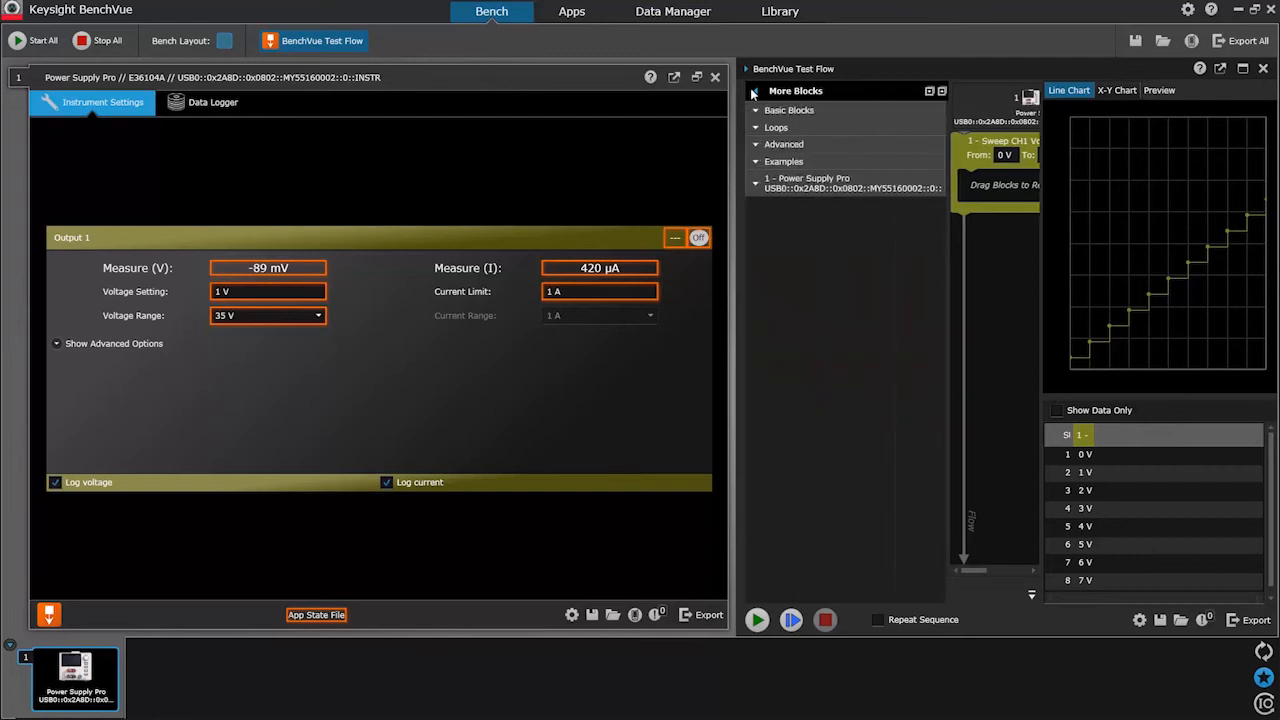
pyautogui.click(788, 110)
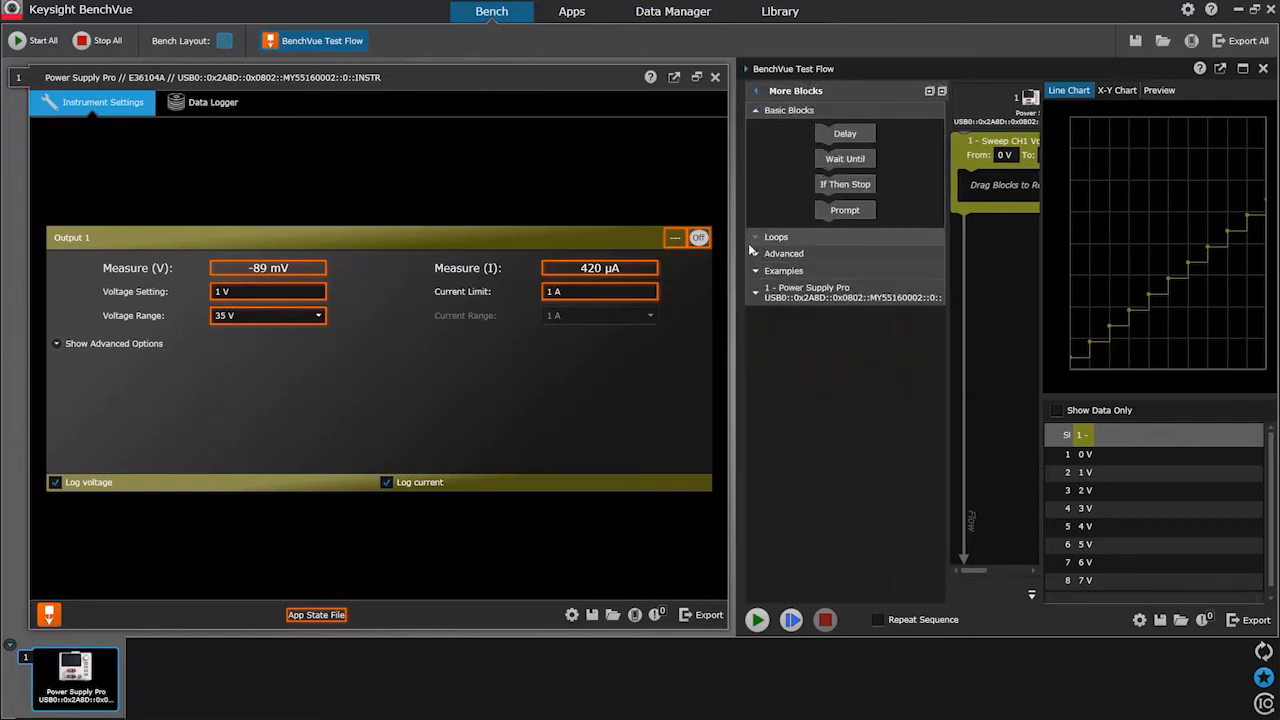
pyautogui.click(776, 236)
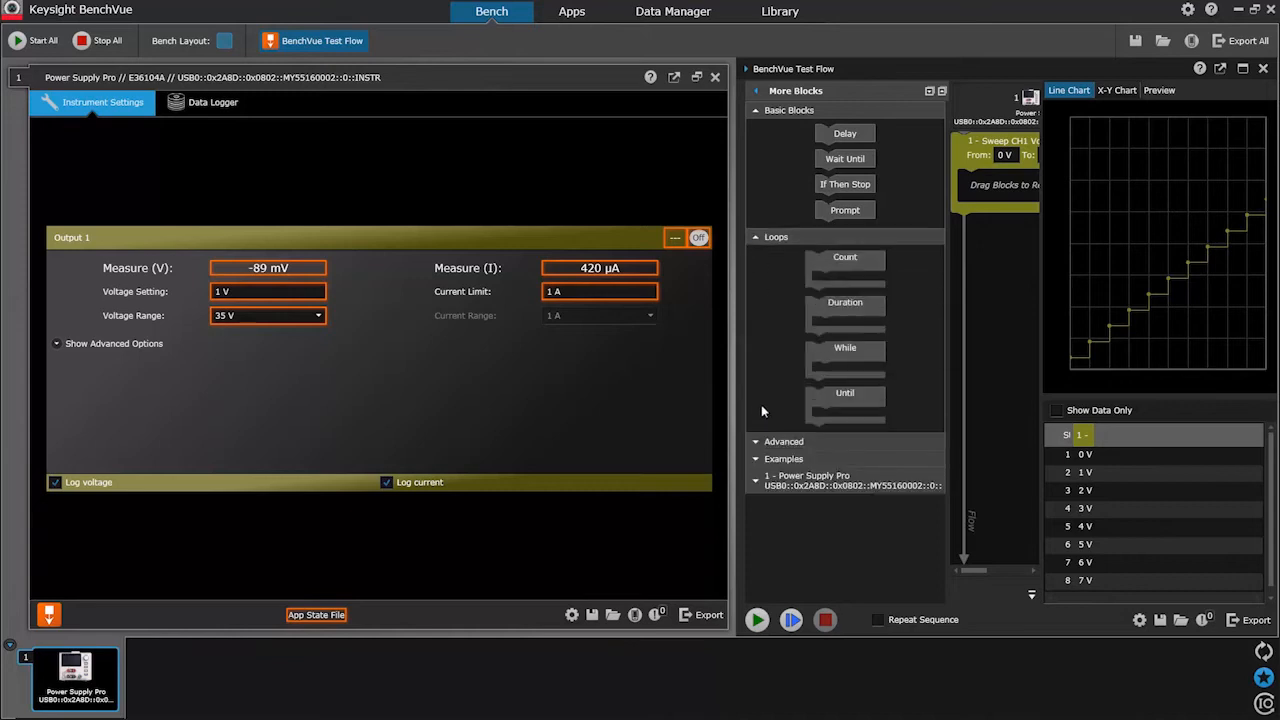
pyautogui.click(784, 442)
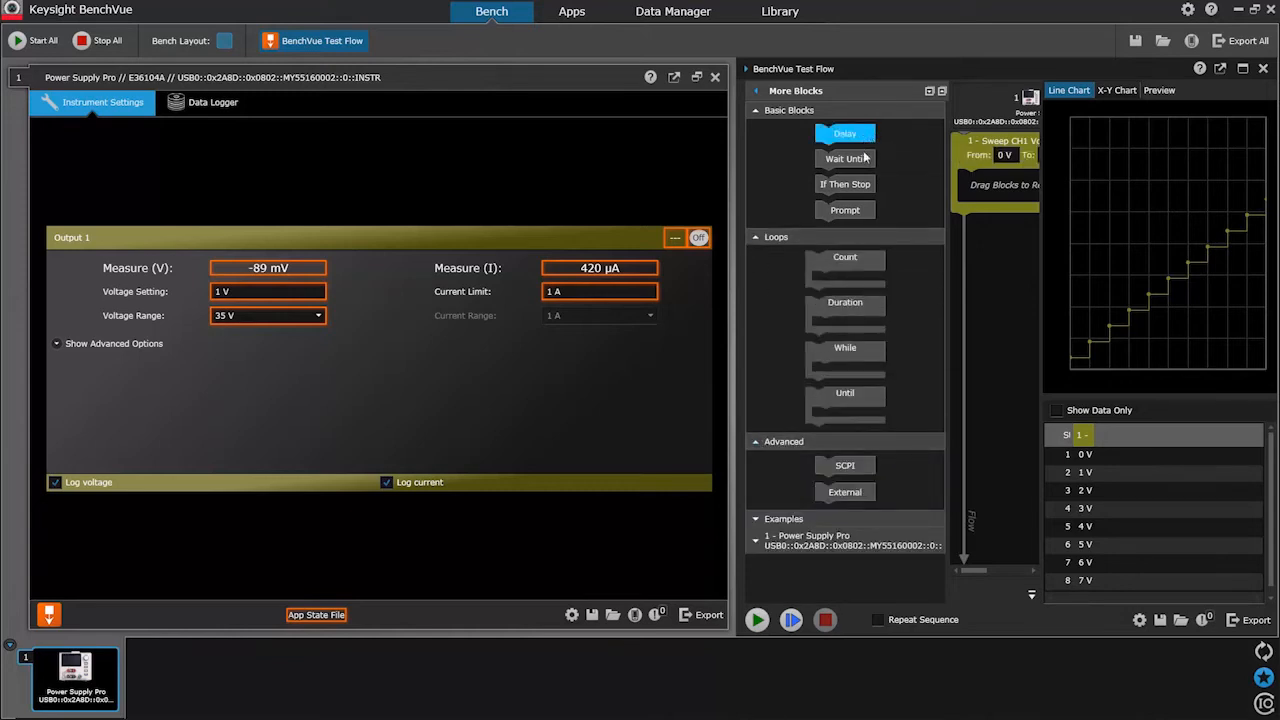
pyautogui.moveTo(844, 184)
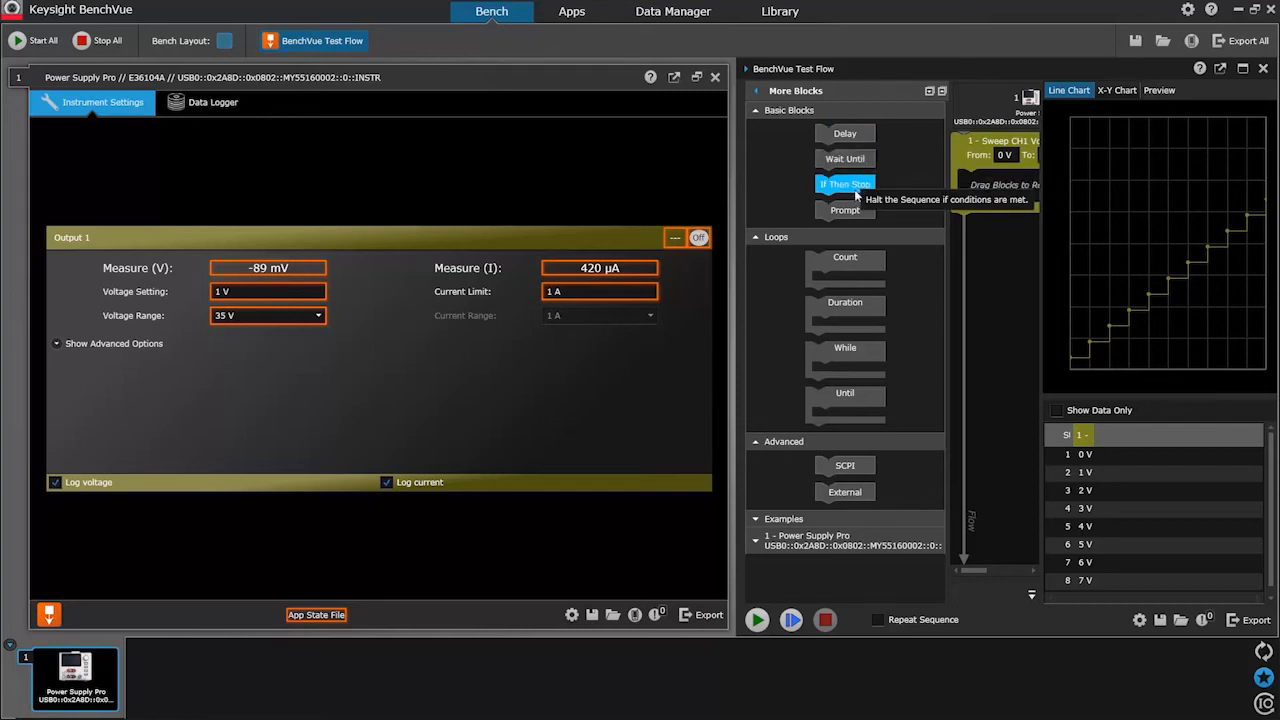
pyautogui.moveTo(844, 210)
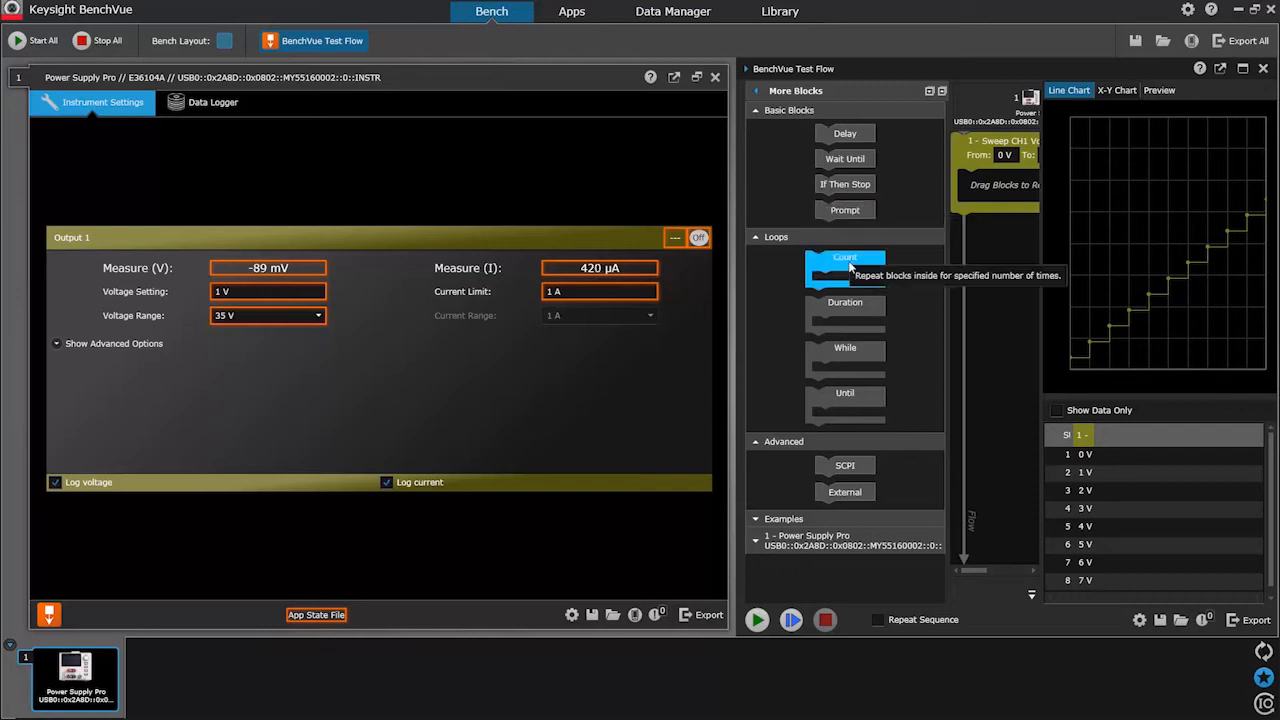
pyautogui.moveTo(844, 302)
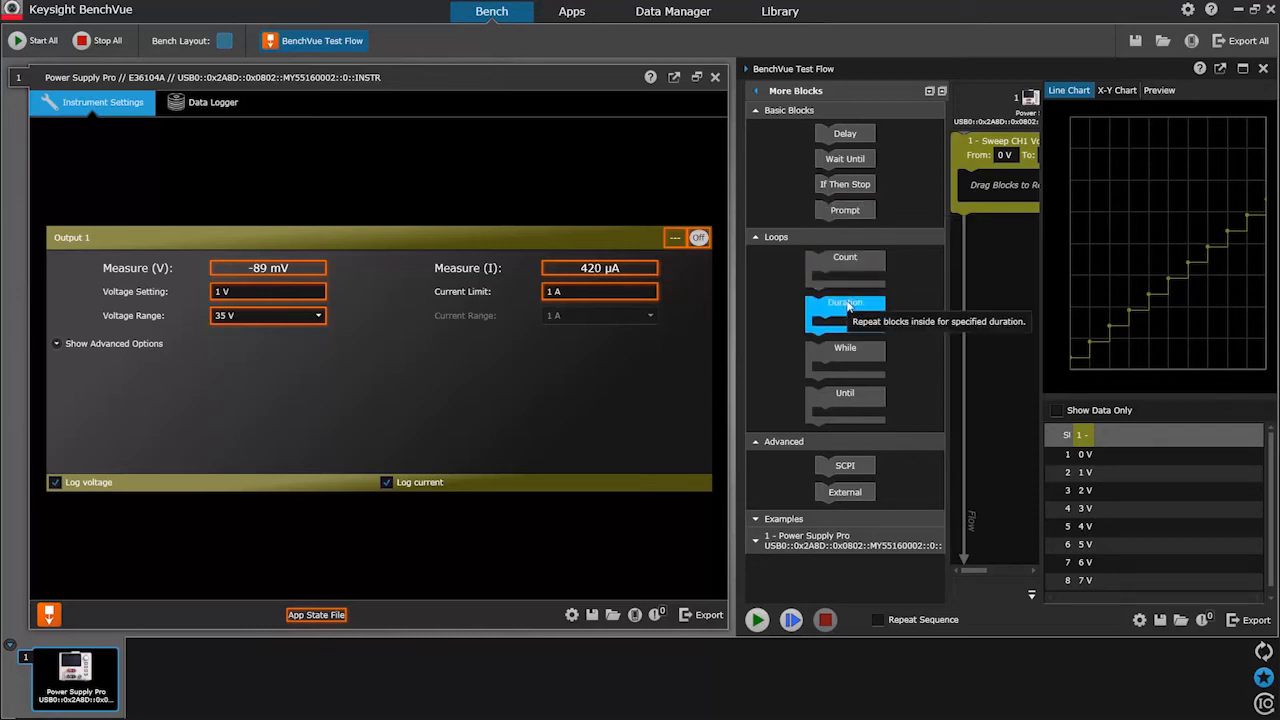
pyautogui.moveTo(844, 256)
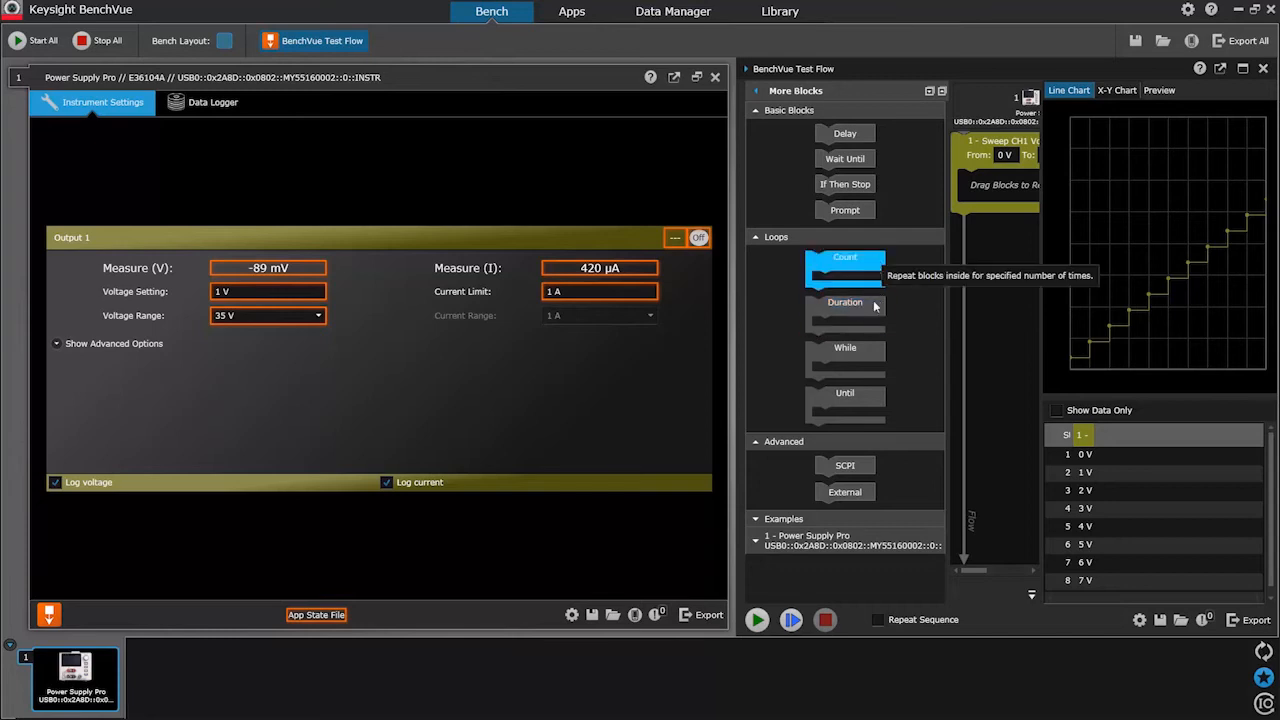
pyautogui.moveTo(844, 392)
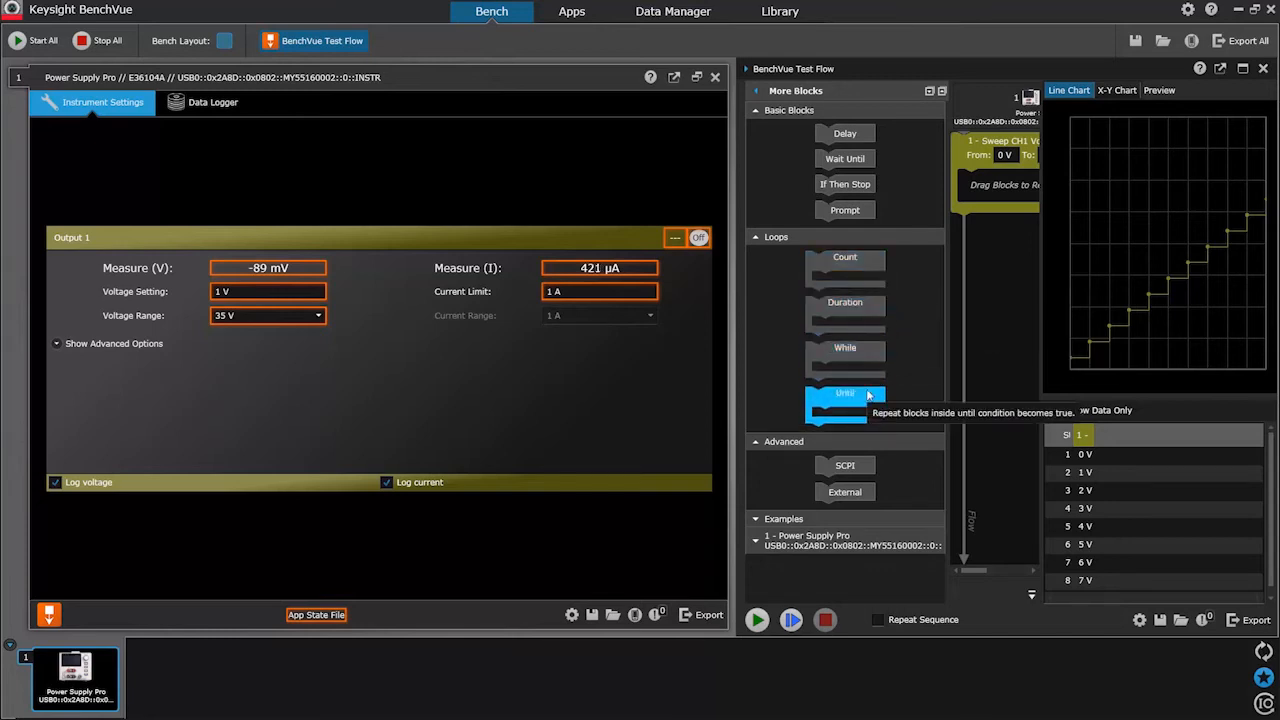
pyautogui.moveTo(844, 464)
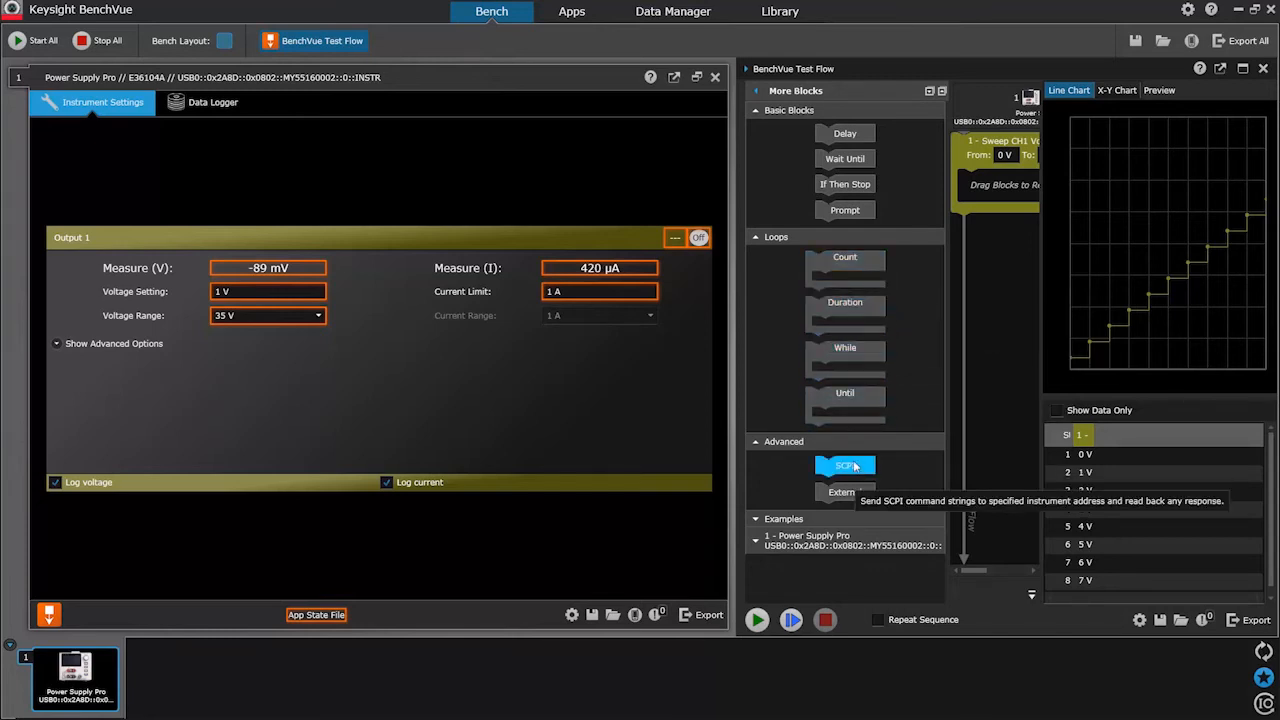
pyautogui.moveTo(844, 492)
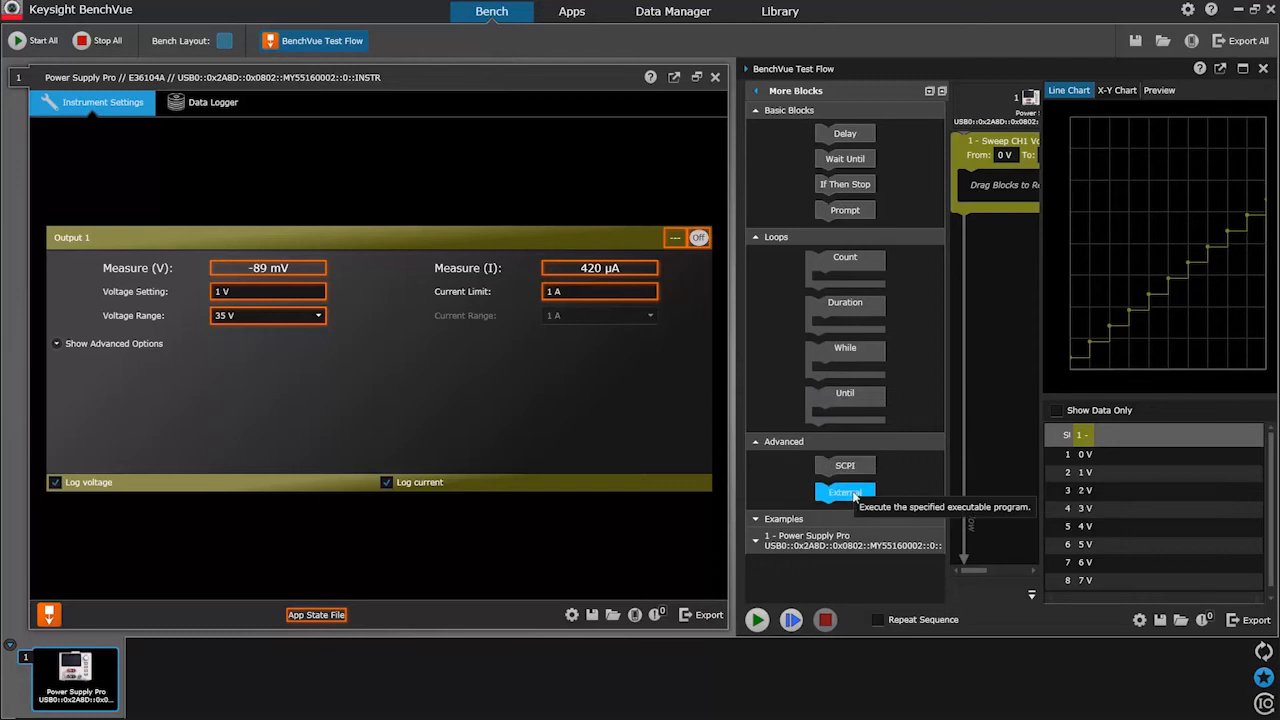
pyautogui.moveTo(784, 128)
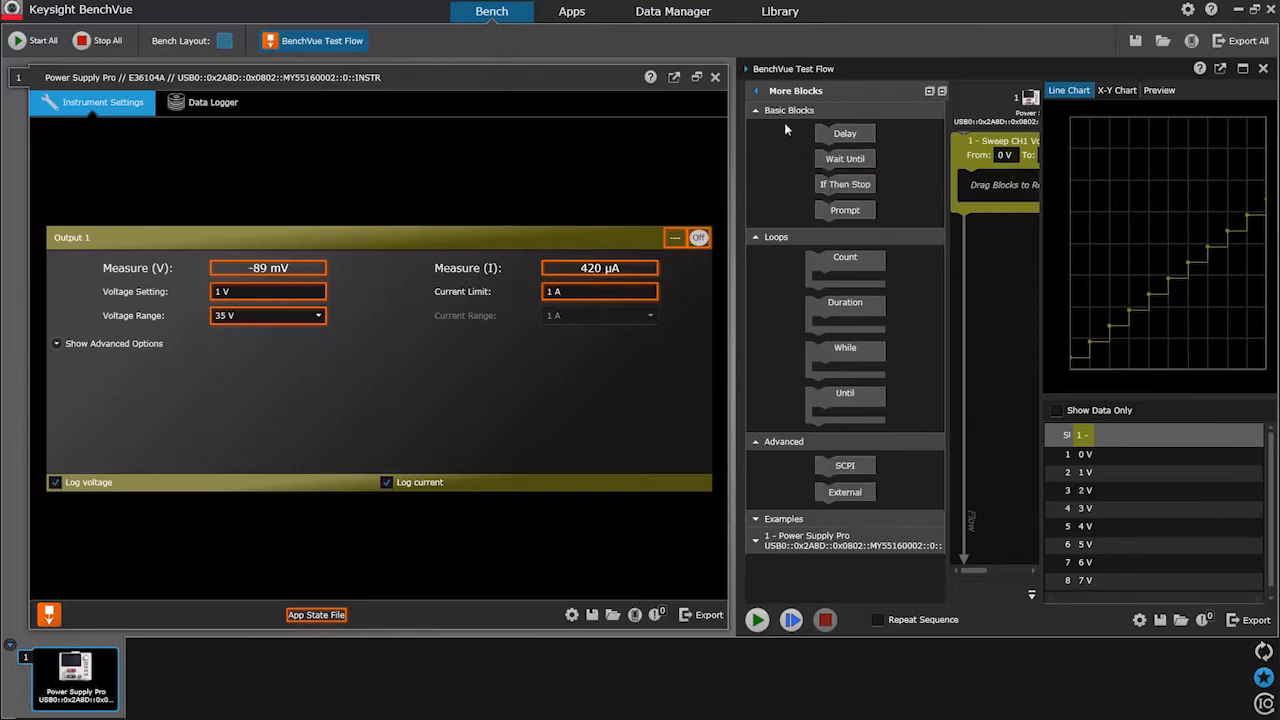
# Collapse the More Blocks palette, leaving the sweep sequence visible
pyautogui.click(756, 96)
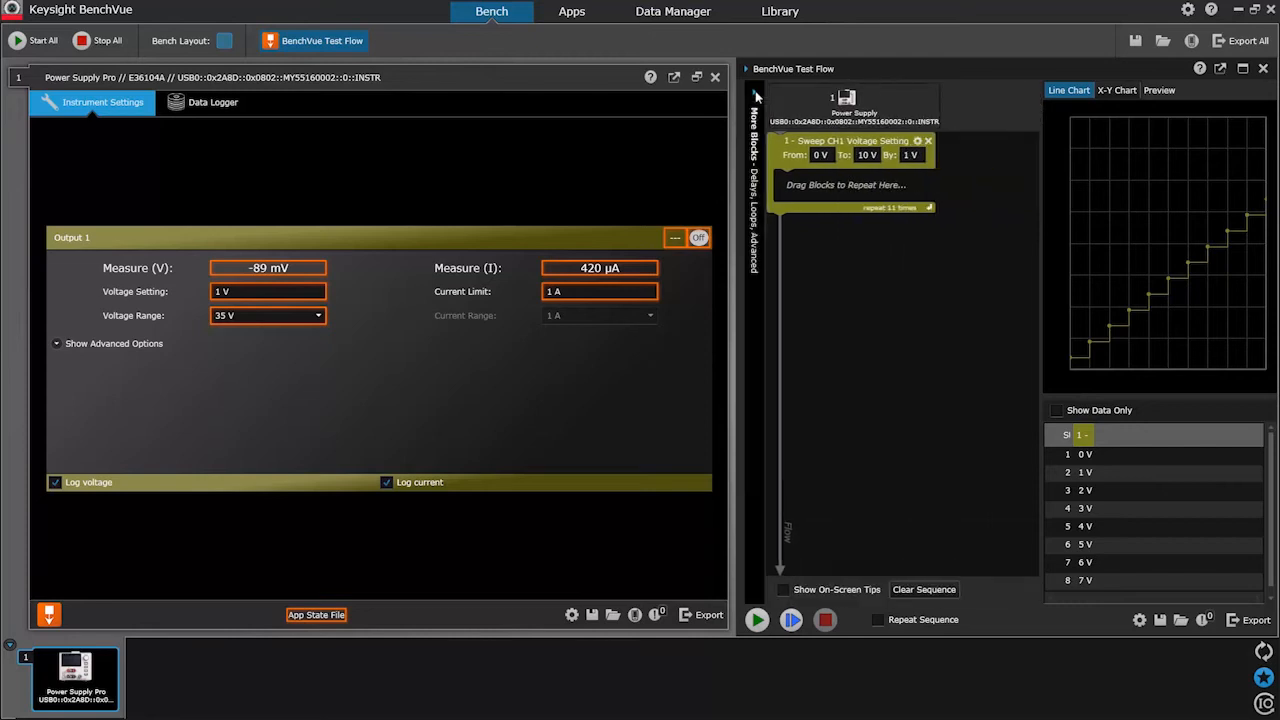
pyautogui.moveTo(952, 172)
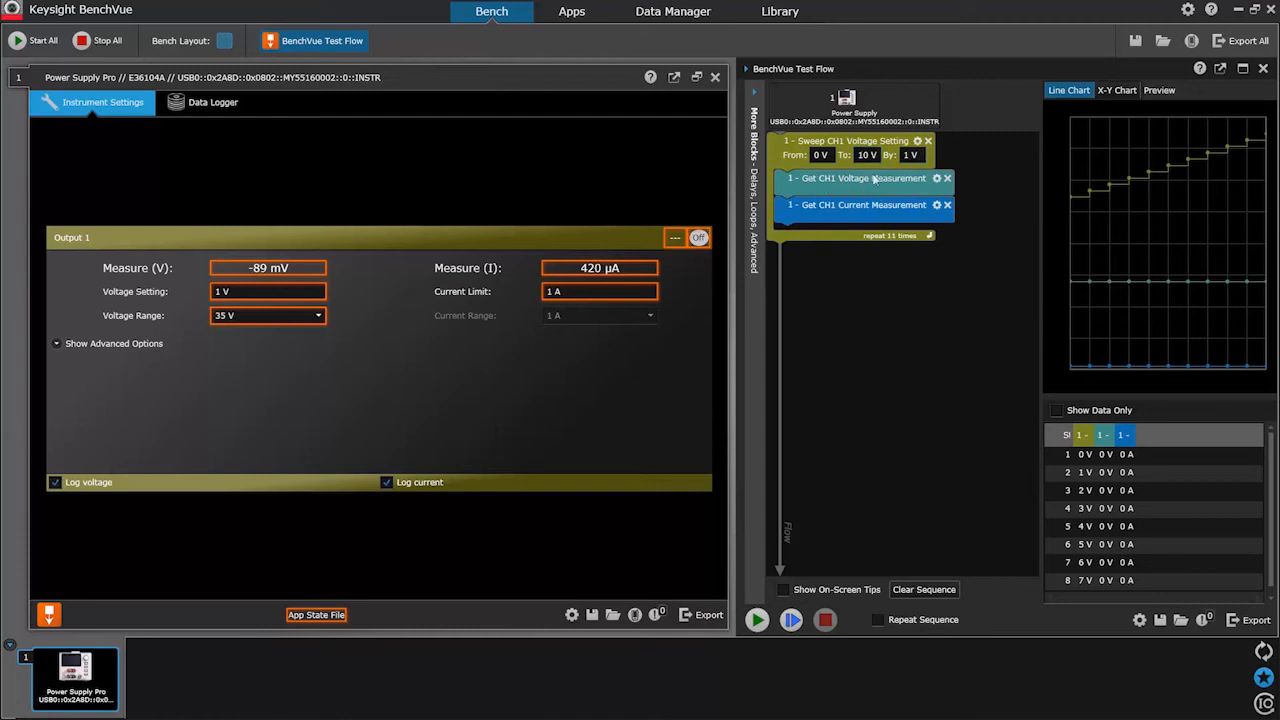
pyautogui.moveTo(816, 198)
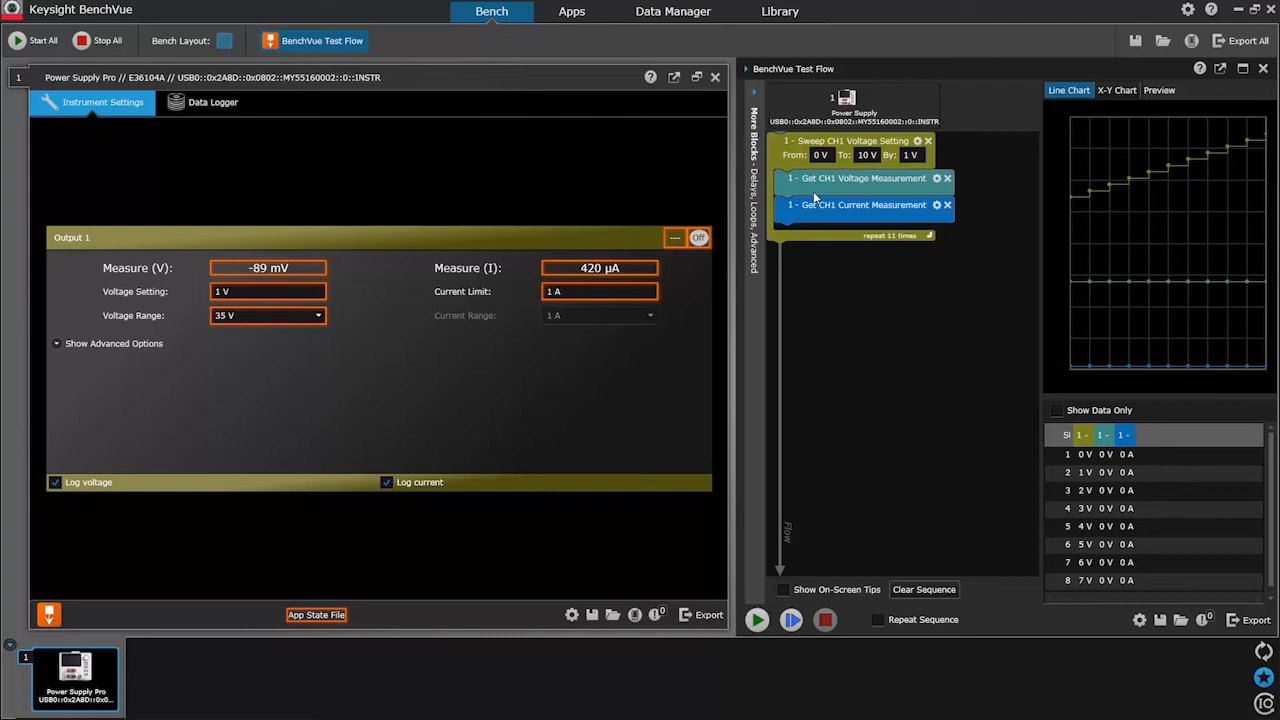
pyautogui.moveTo(788, 390)
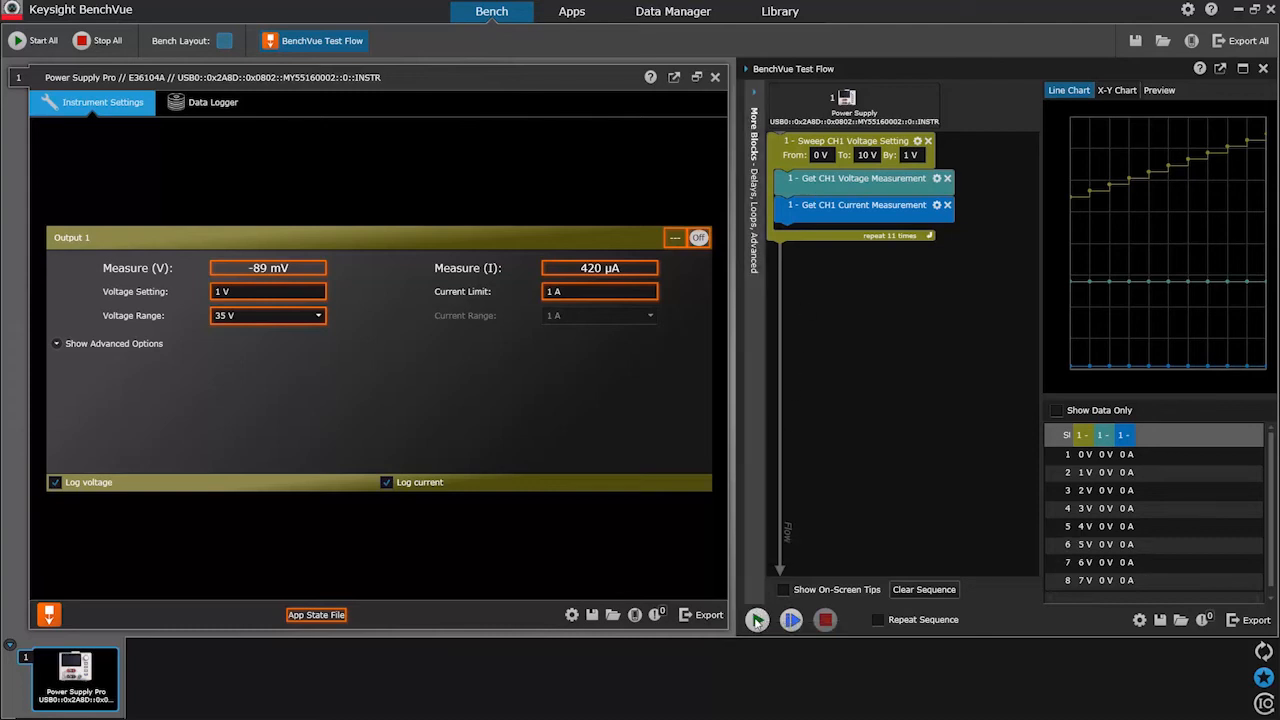
# Run the test sequence once, revealing the 'output was off' warning
pyautogui.click(756, 620)
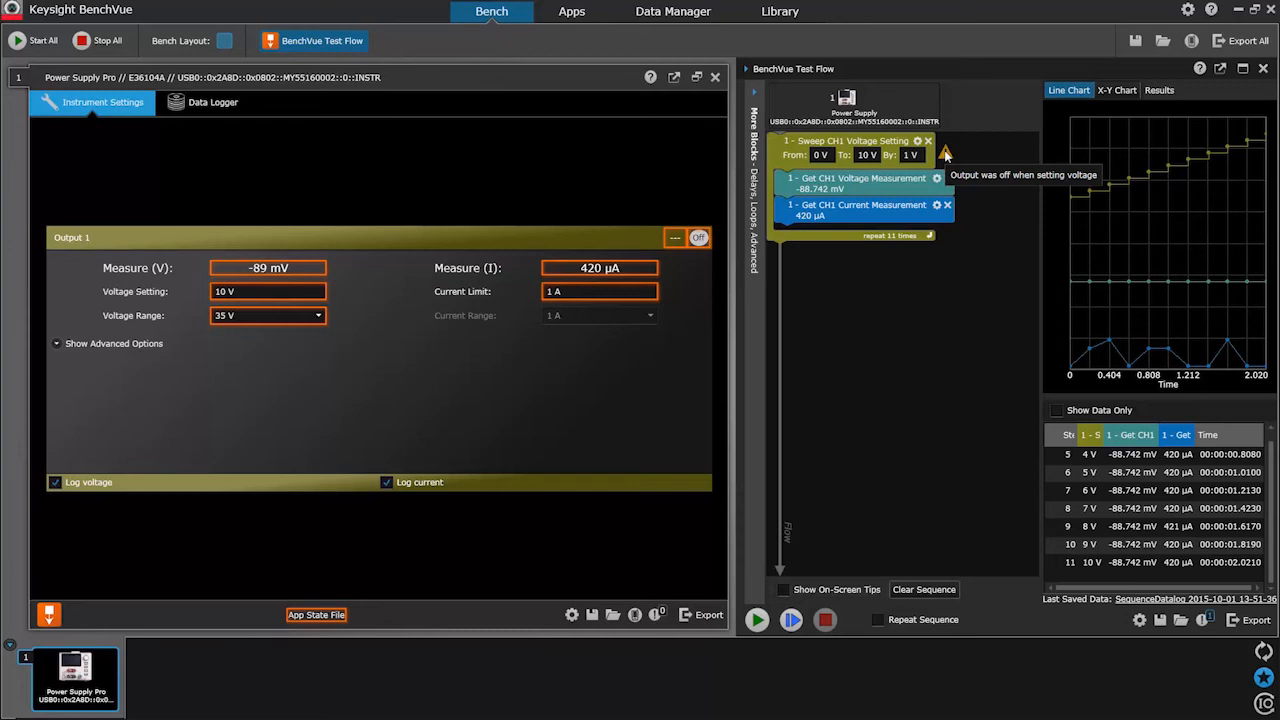
pyautogui.moveTo(700, 236)
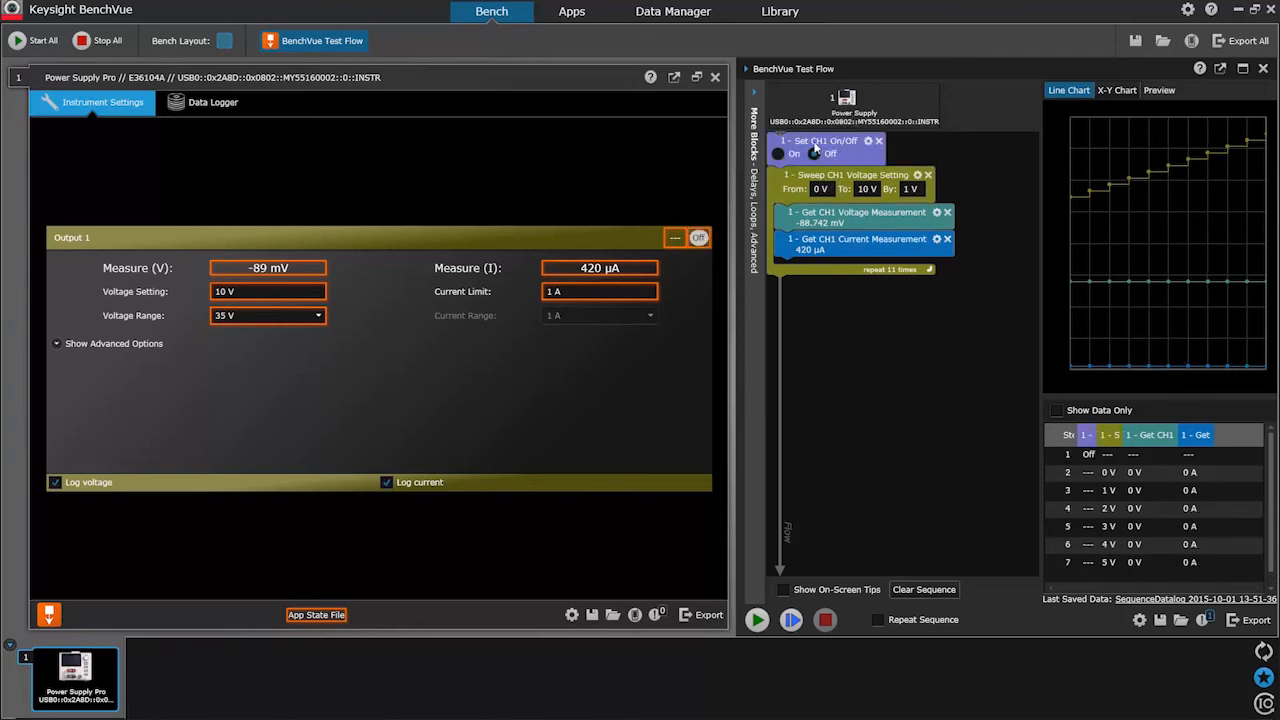
# Set CH1 On before the sweep, duplicate that block after the sweep and set it to Off
pyautogui.click(780, 154)
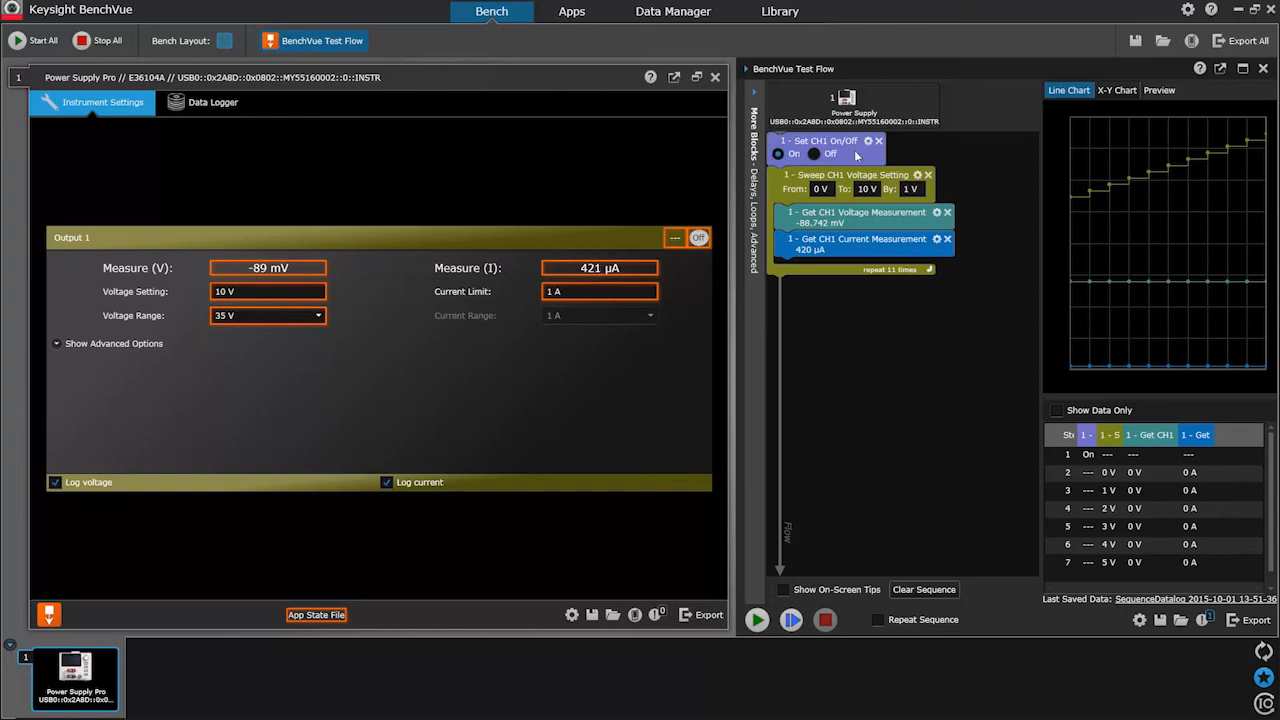
pyautogui.click(868, 140)
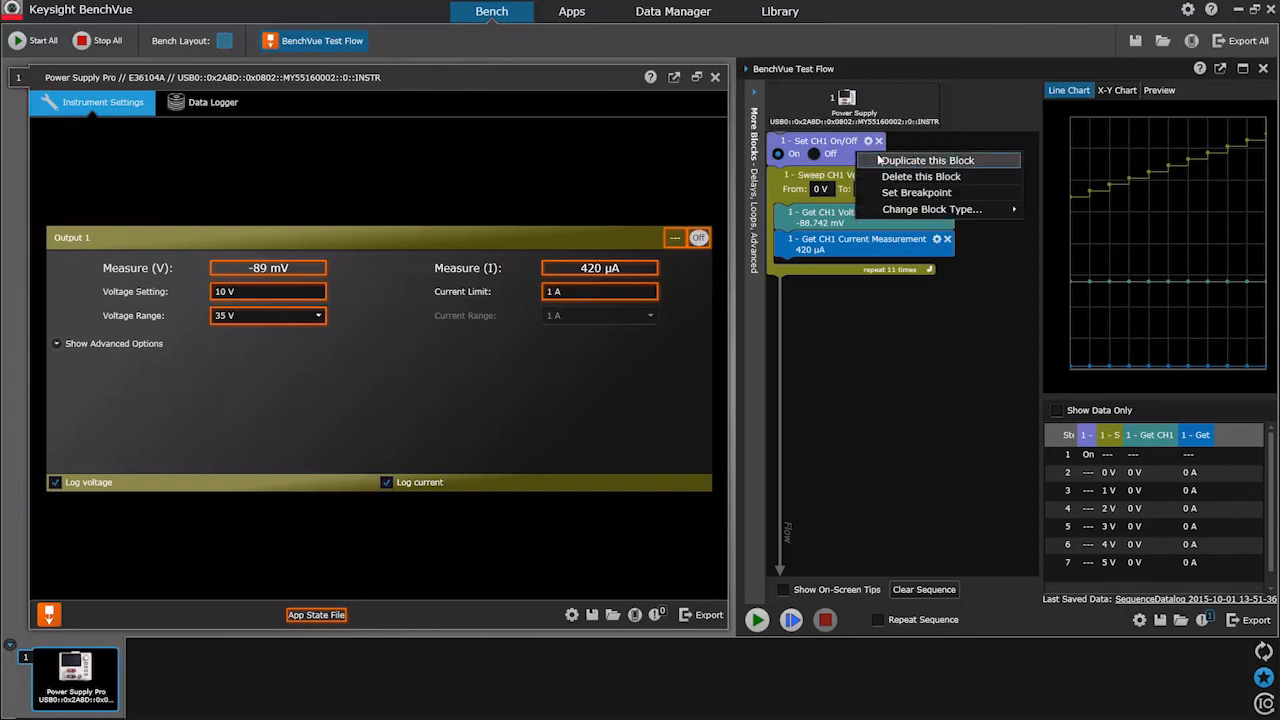
pyautogui.click(924, 160)
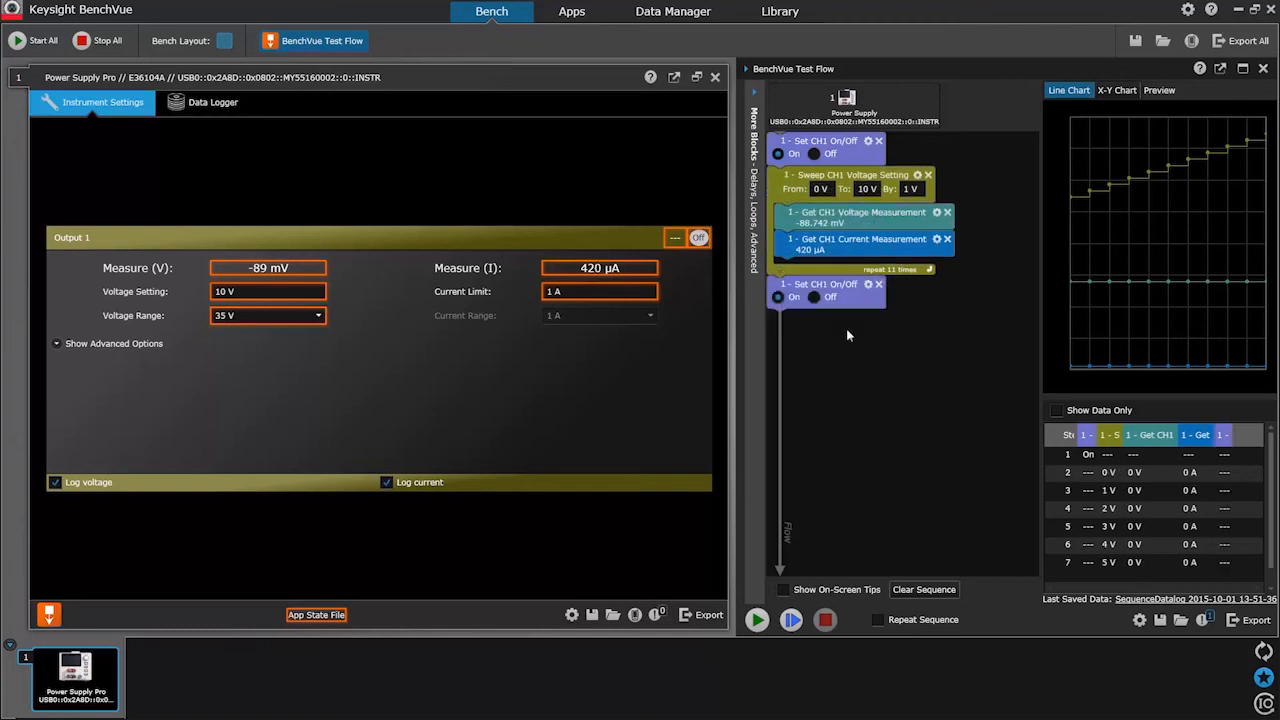
pyautogui.click(814, 296)
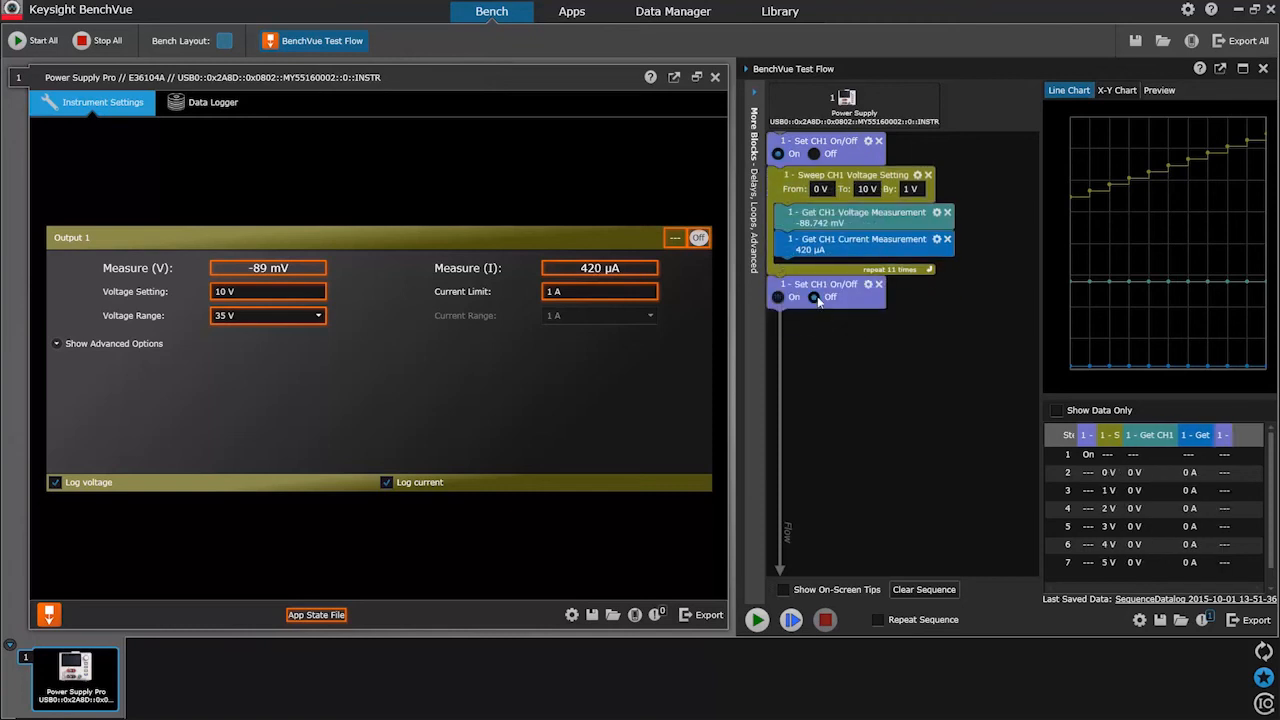
pyautogui.click(756, 620)
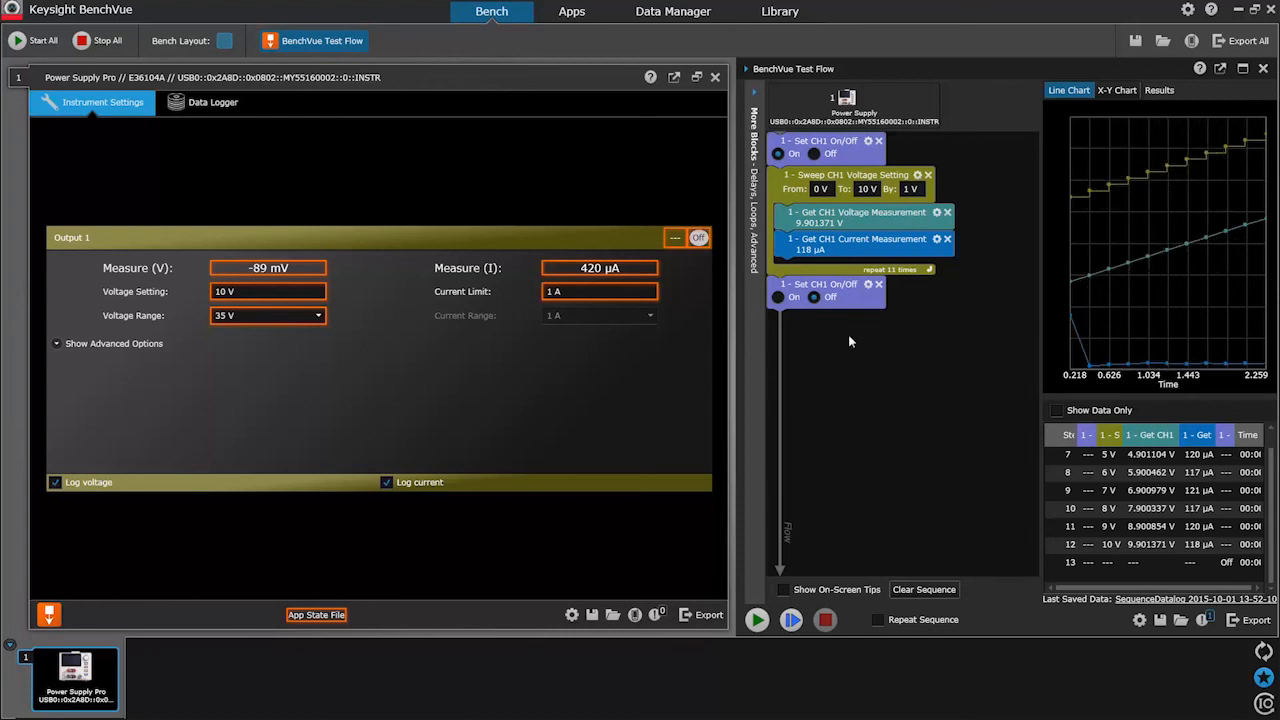
pyautogui.moveTo(1244, 68)
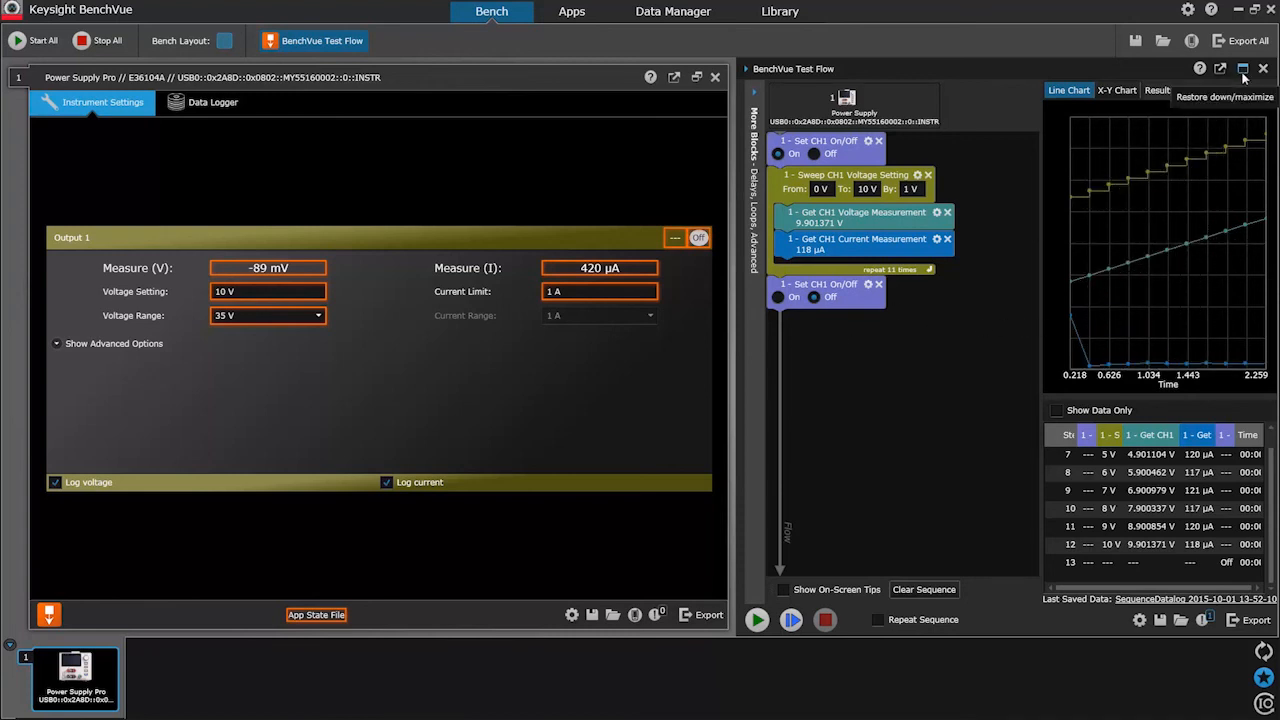
# Maximize the Line Chart panel so the sweep results fill the window
pyautogui.click(1244, 68)
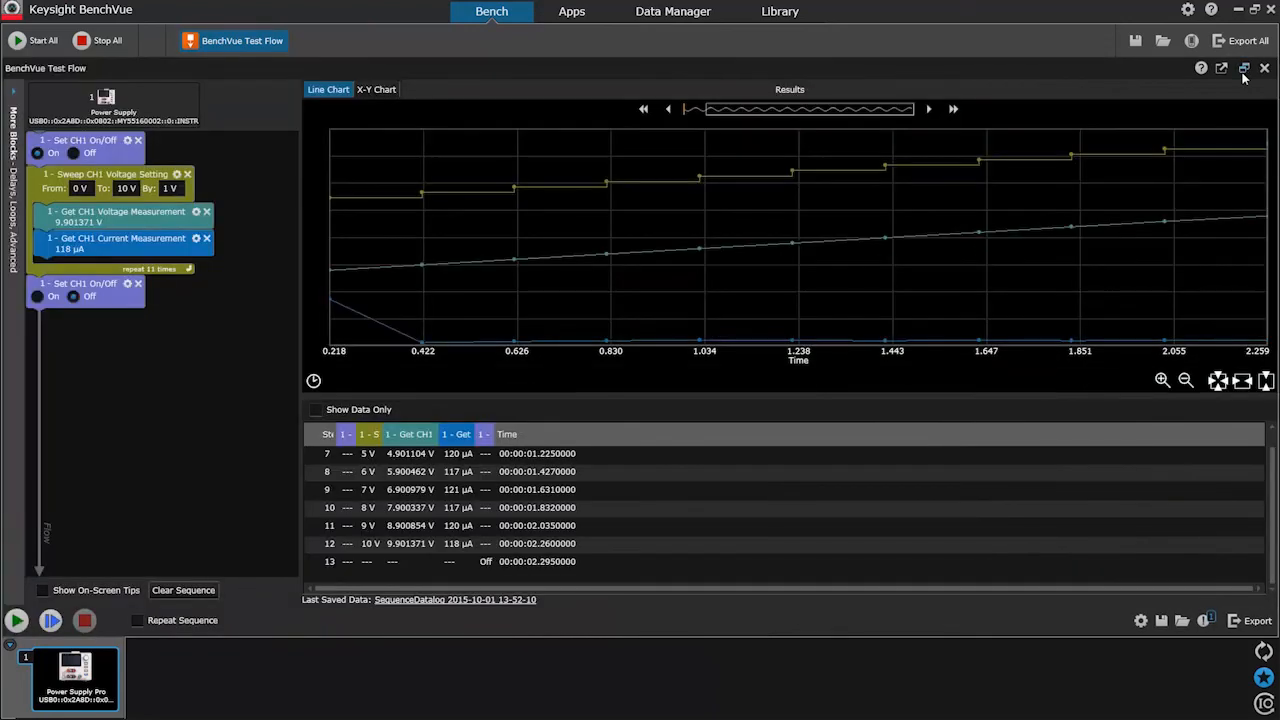